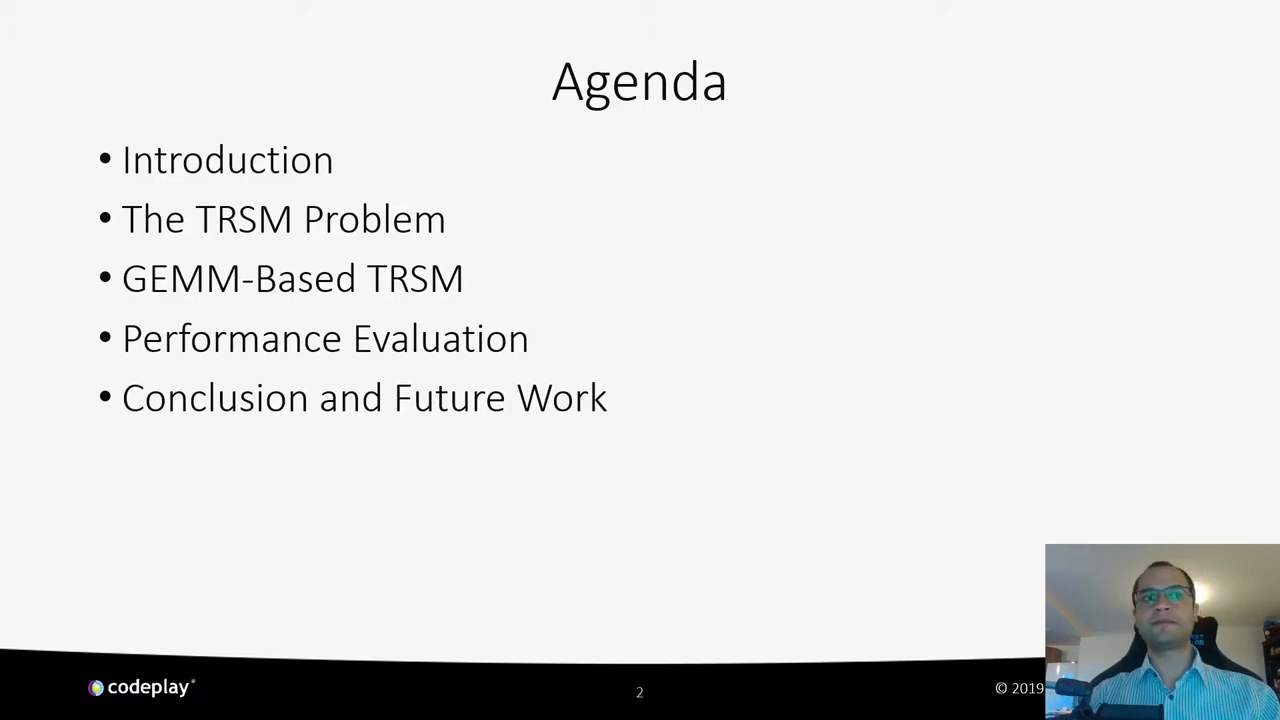
# Step: Advance the slideshow from the Agenda slide to the Introduction slide defining TRSM
pyautogui.press('Right')
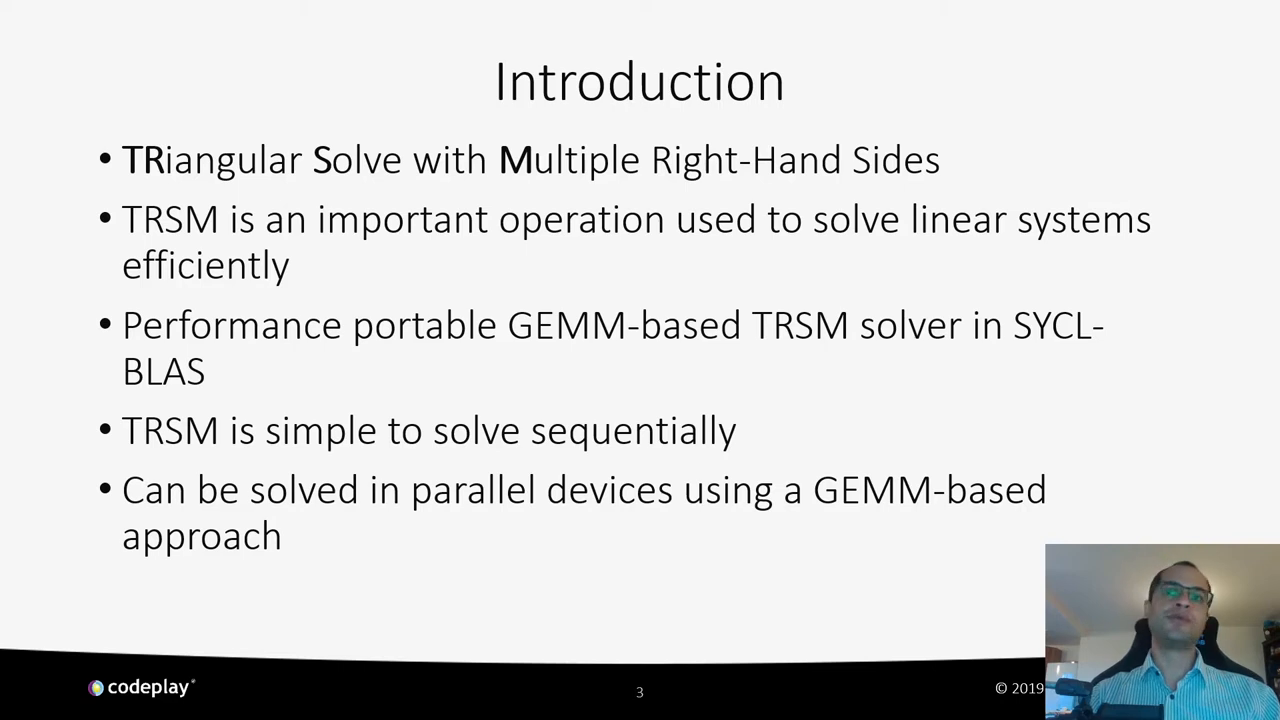
# Step: Advance through the Motivations slide to slide 6, The TRSM Problem, with its matrix equations
pyautogui.press('right')
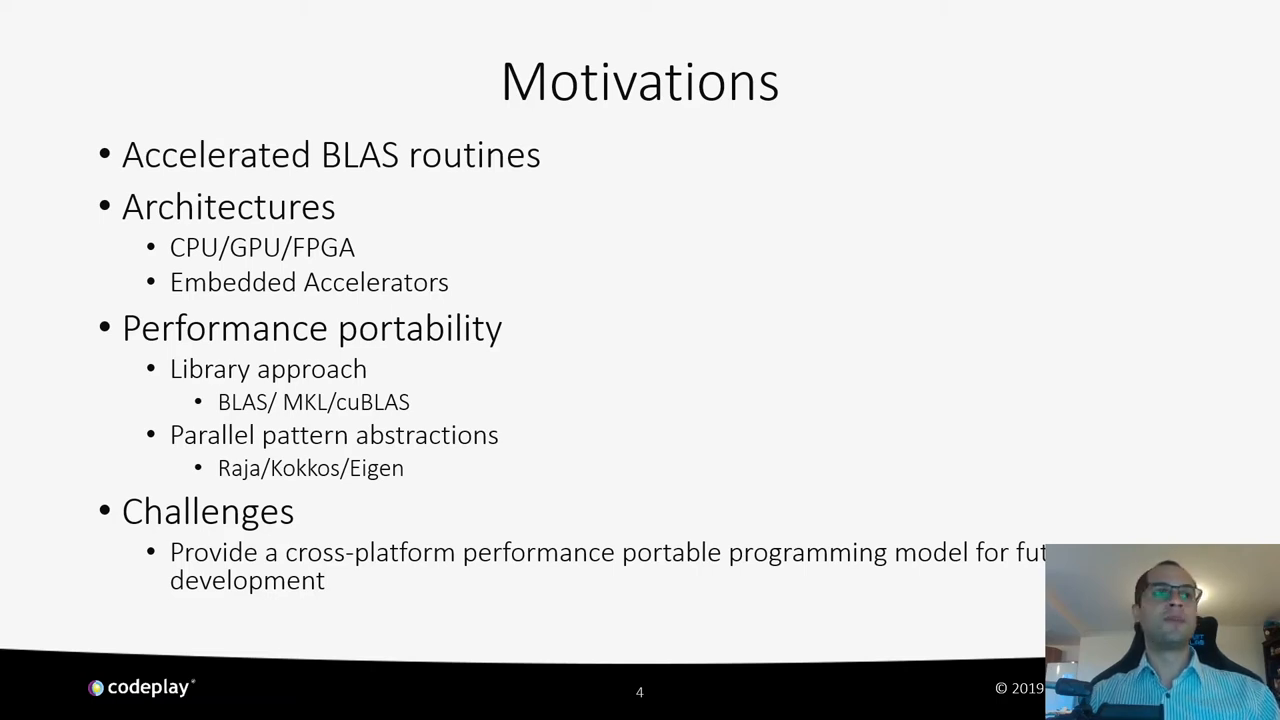
pyautogui.press('Right')
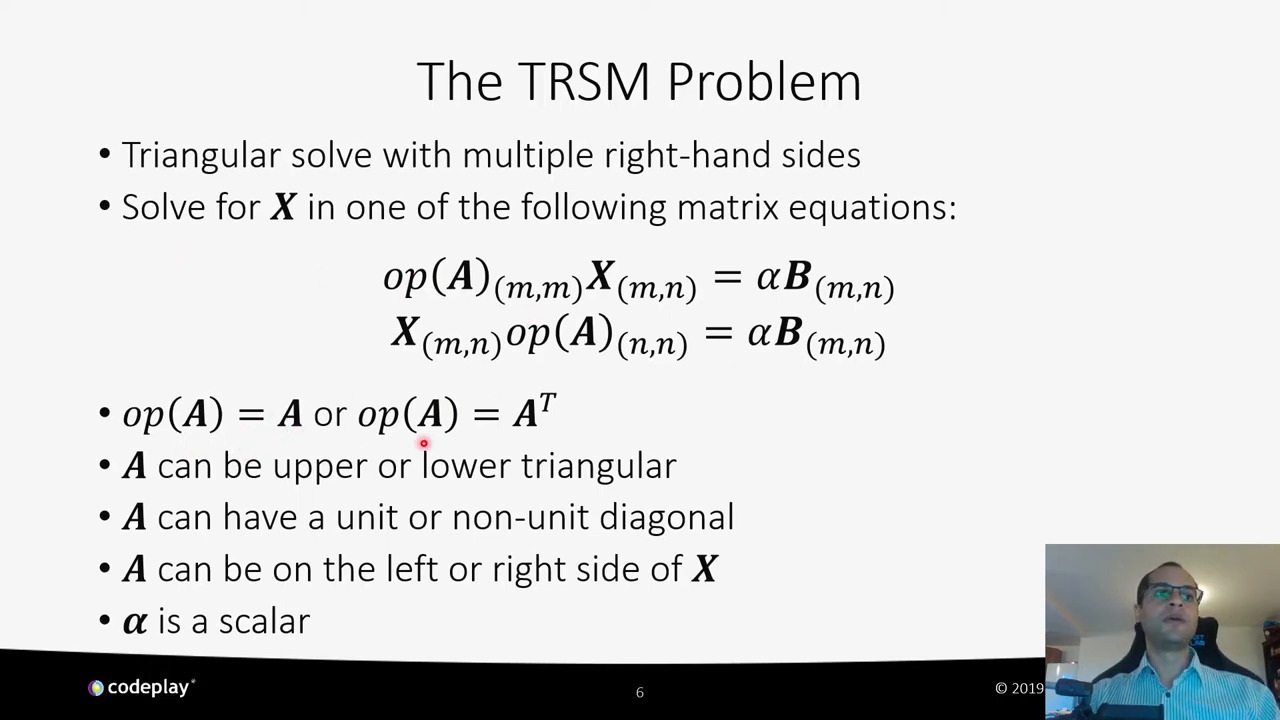
pyautogui.moveTo(428, 248)
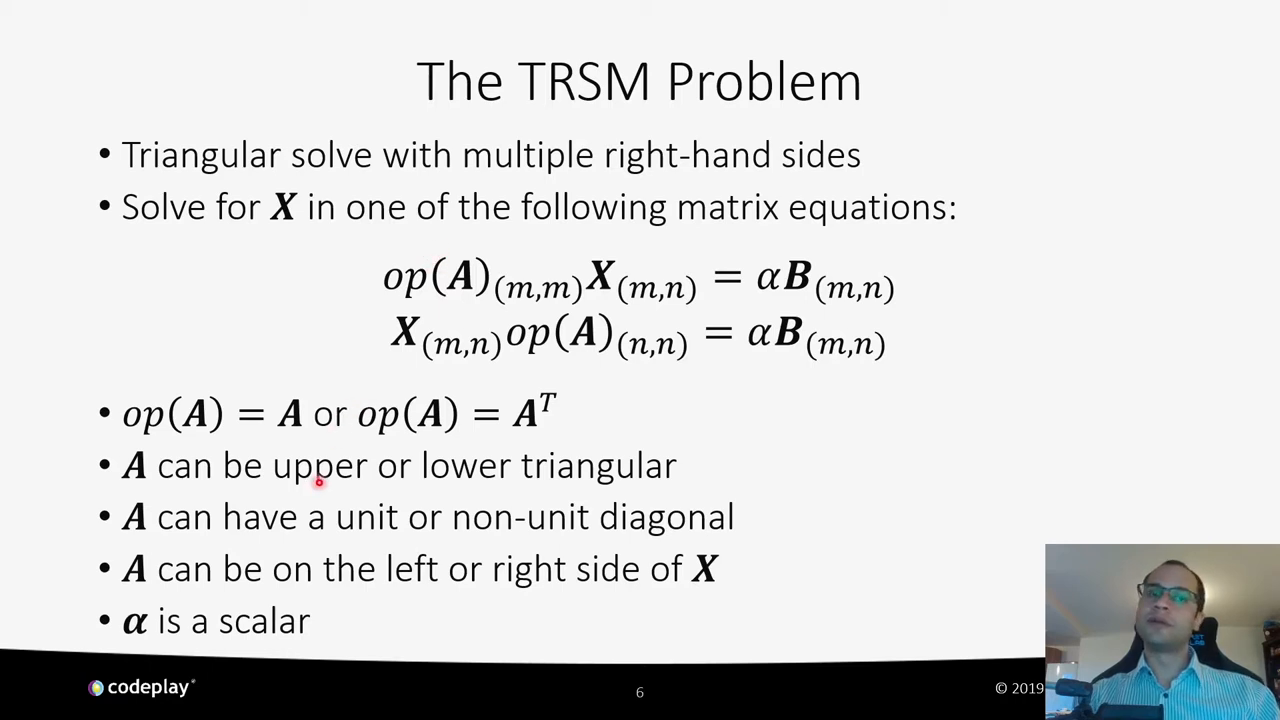
pyautogui.moveTo(728, 500)
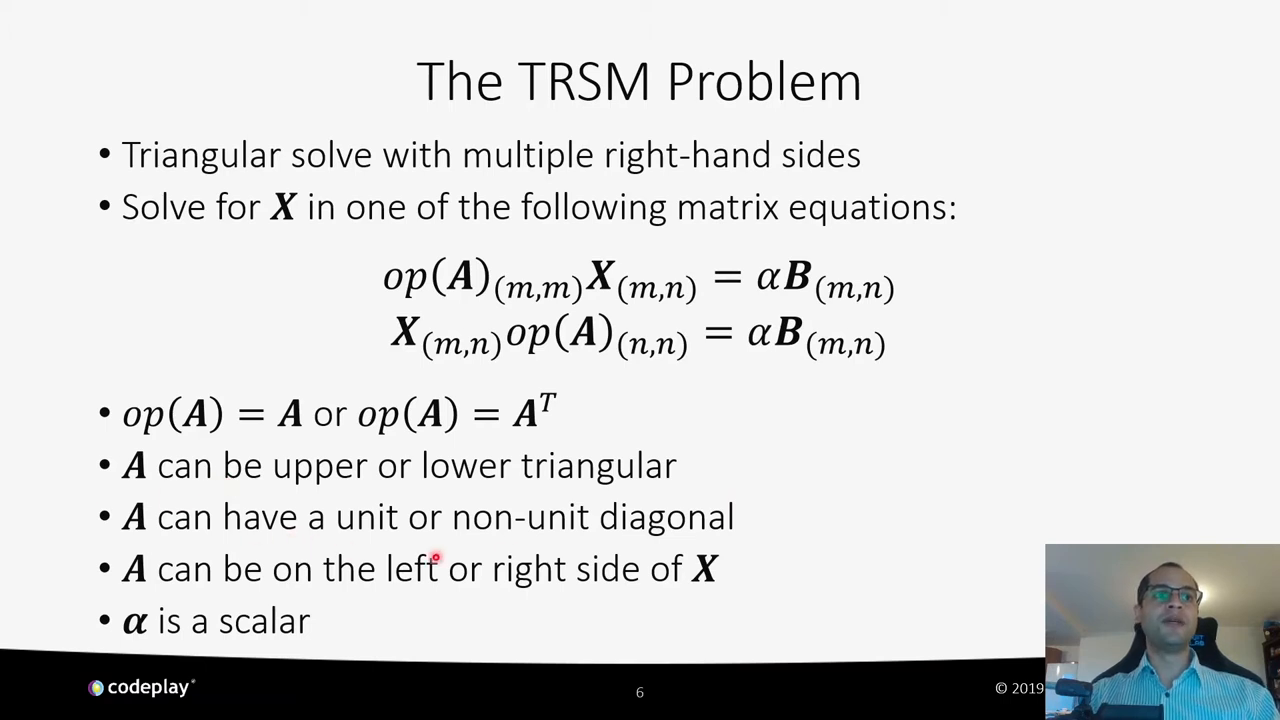
pyautogui.moveTo(766, 554)
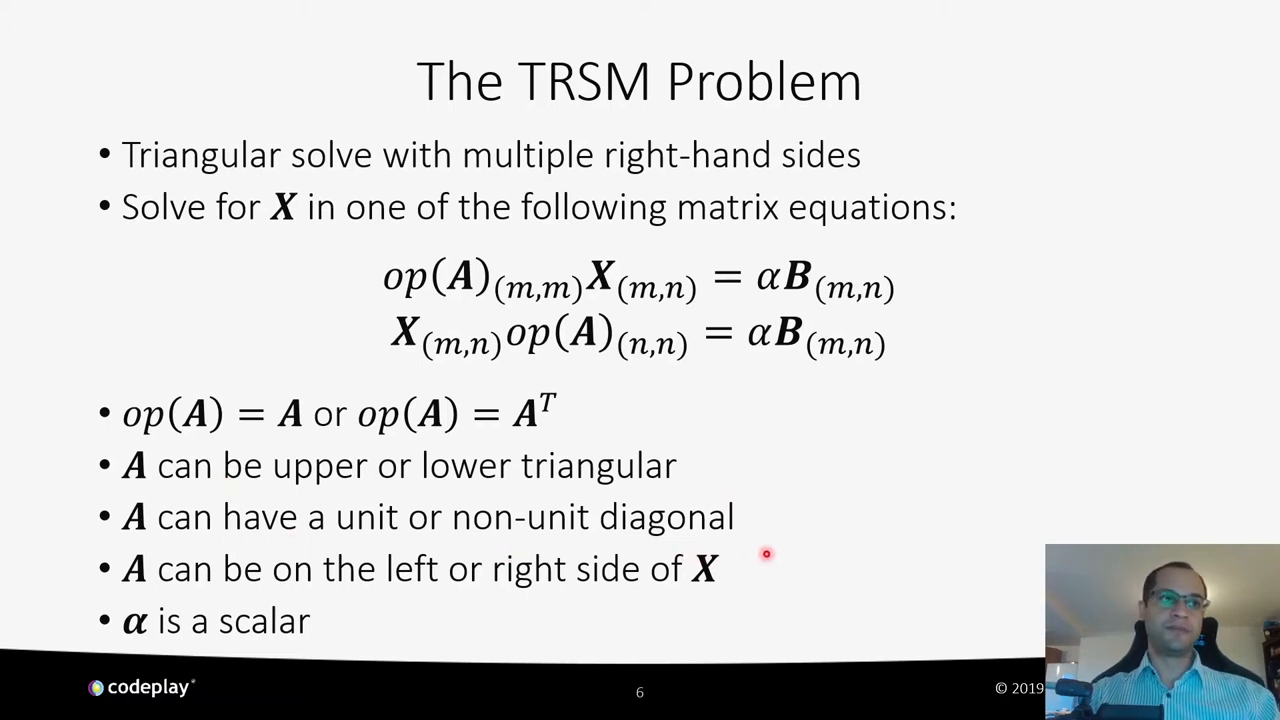
pyautogui.moveTo(616, 450)
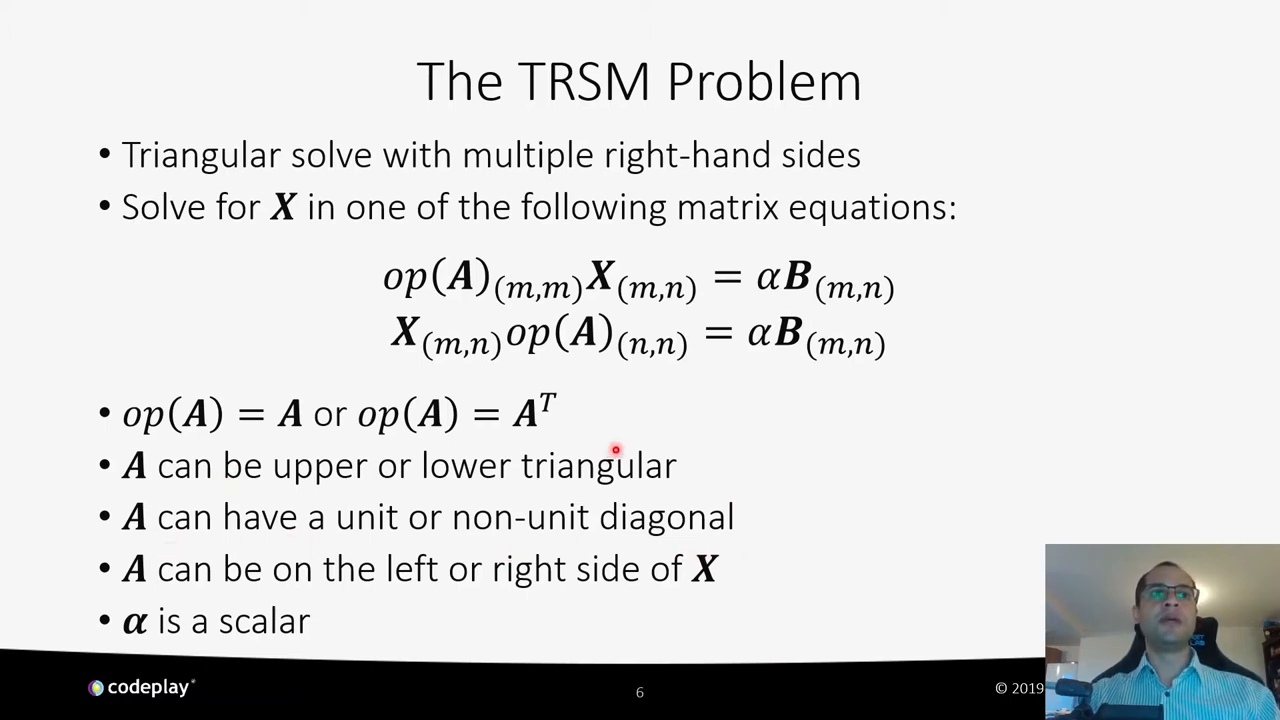
pyautogui.moveTo(580, 260)
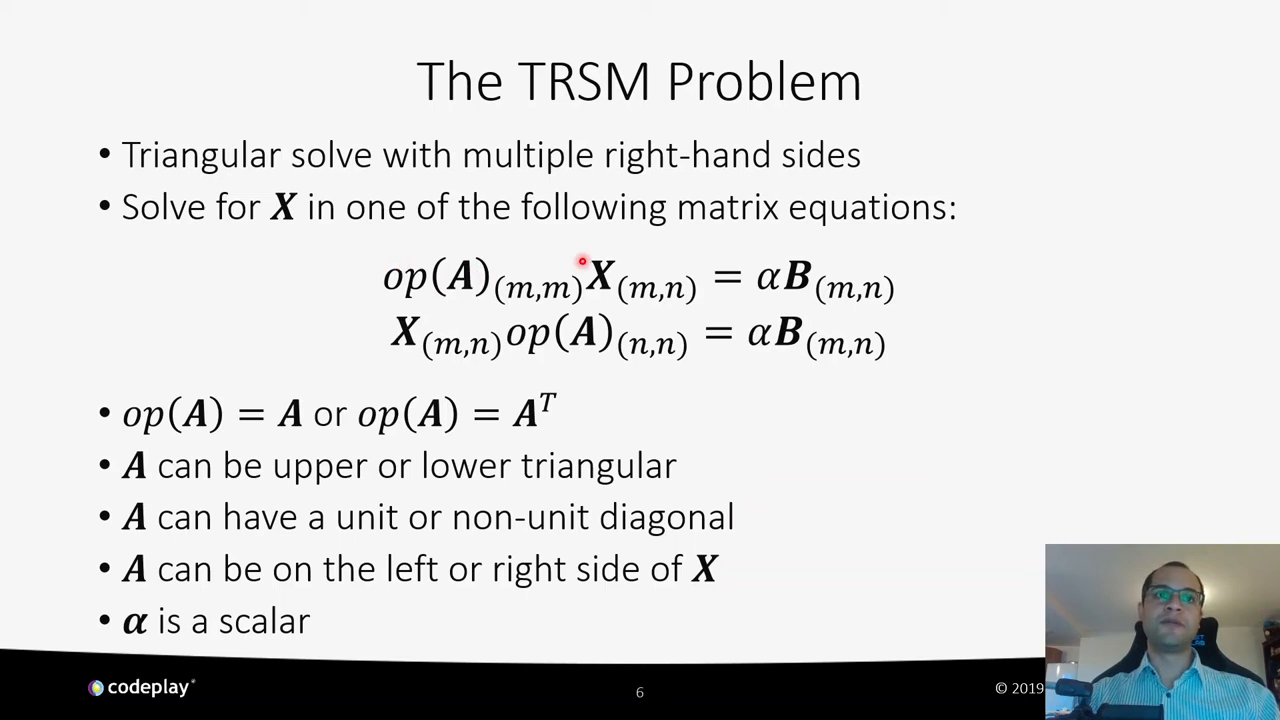
pyautogui.moveTo(720, 362)
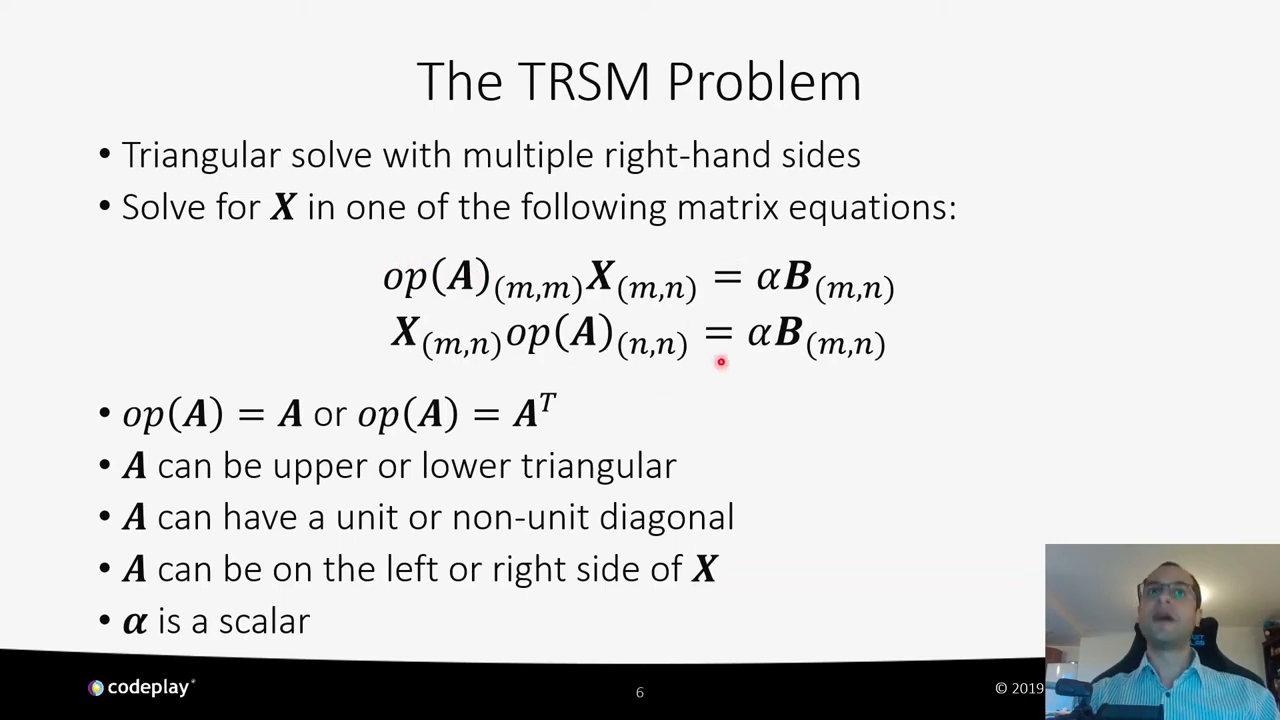
pyautogui.moveTo(490, 540)
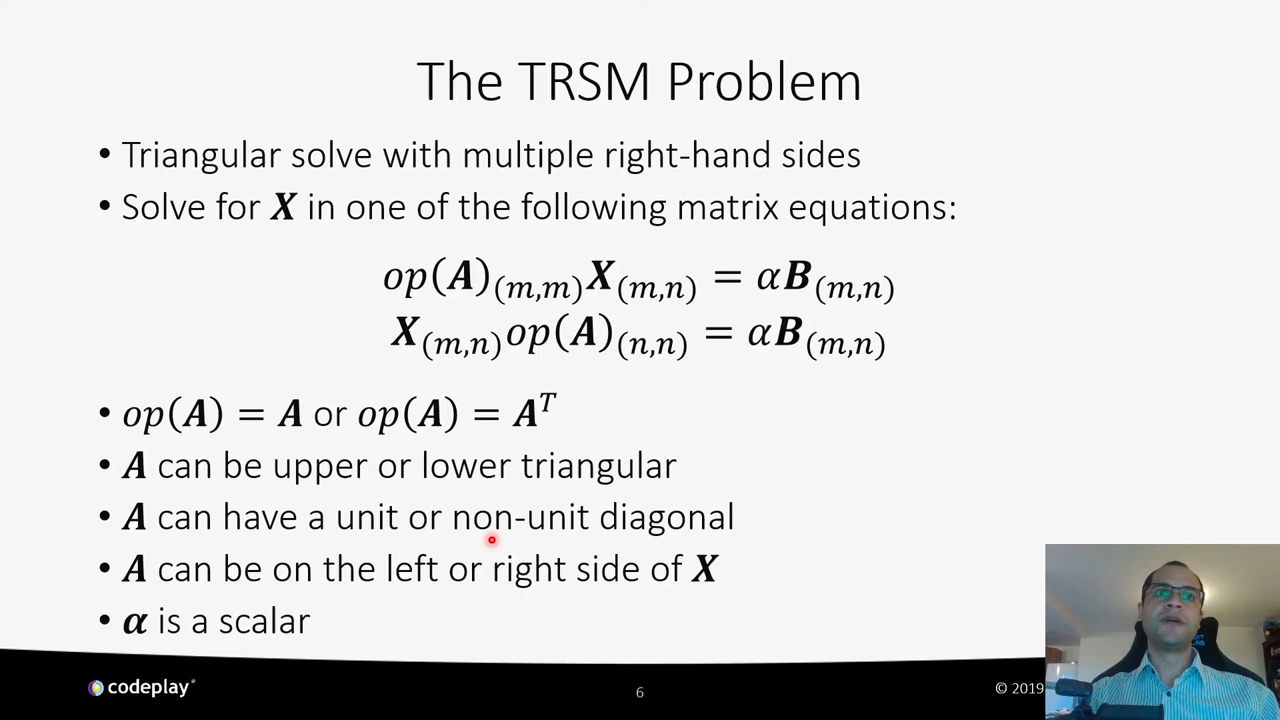
pyautogui.moveTo(628, 320)
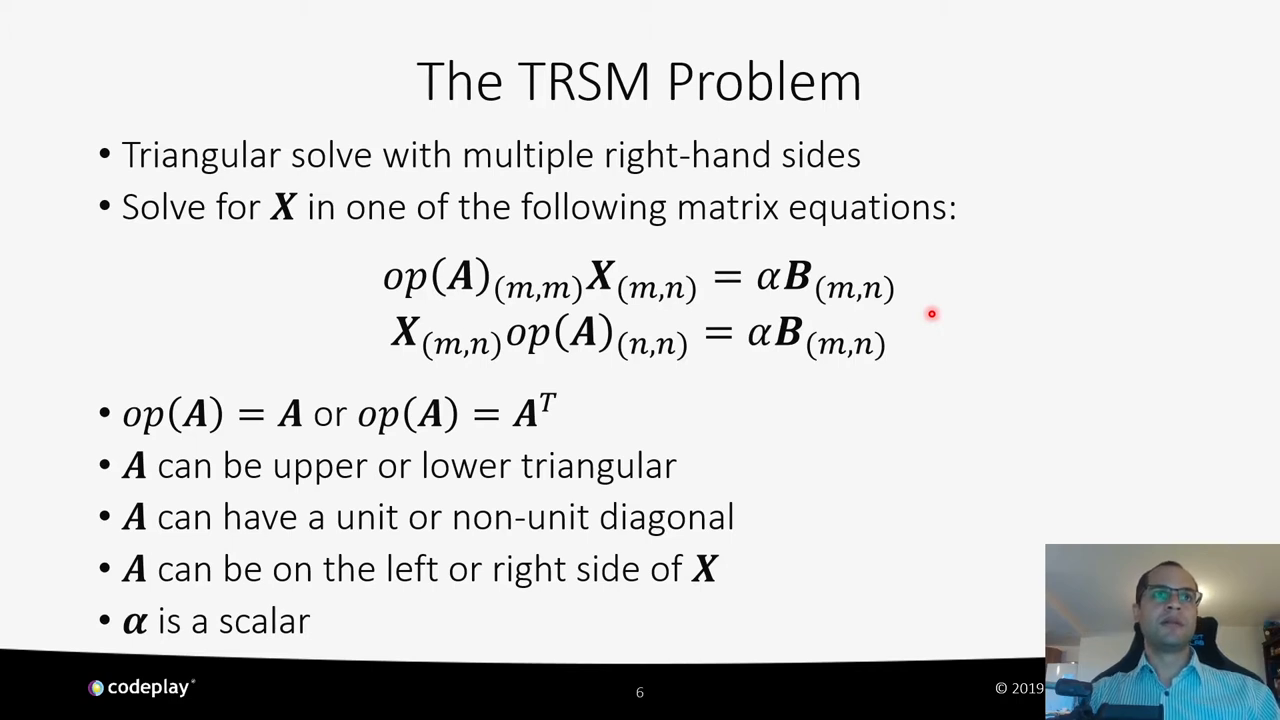
pyautogui.moveTo(776, 190)
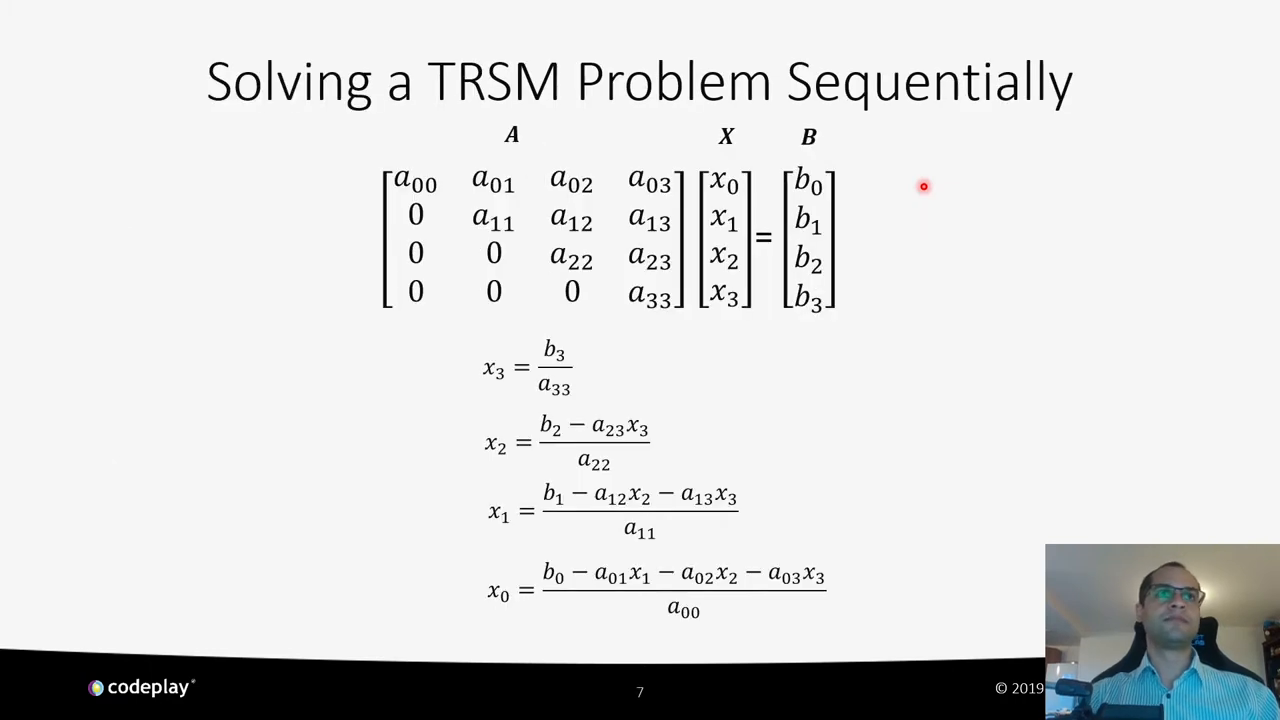
pyautogui.moveTo(924, 192)
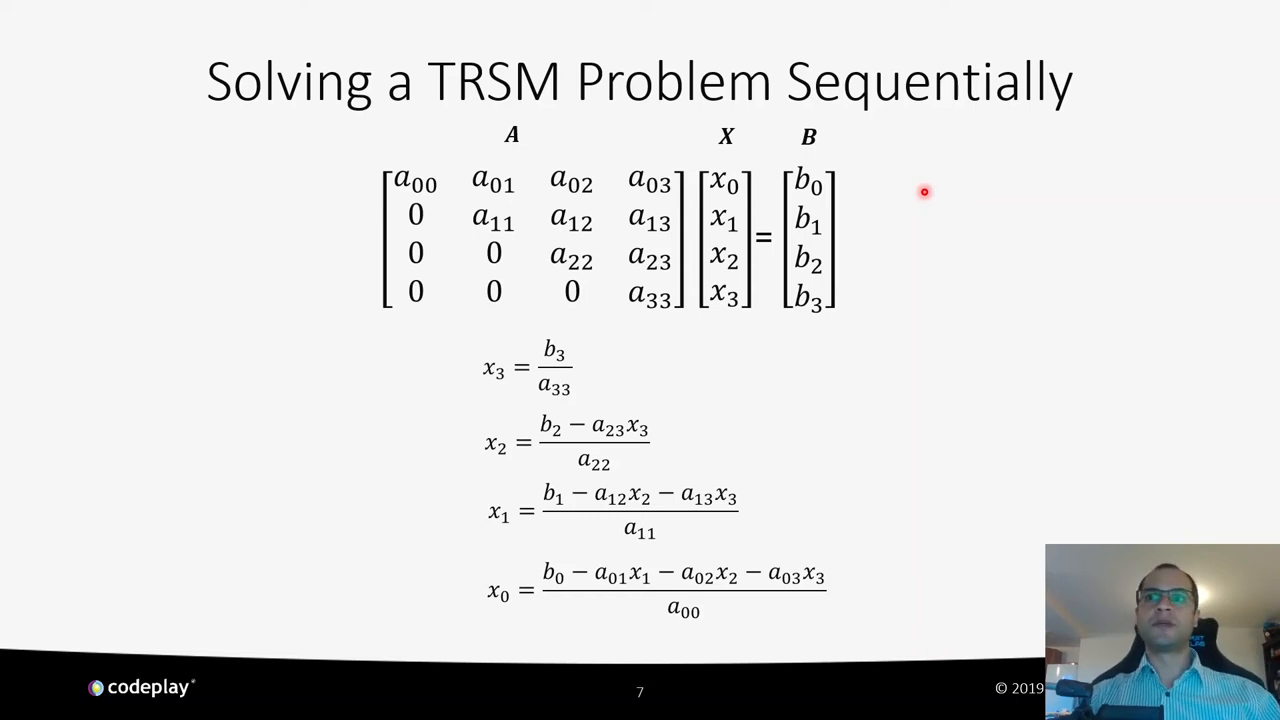
pyautogui.moveTo(316, 184)
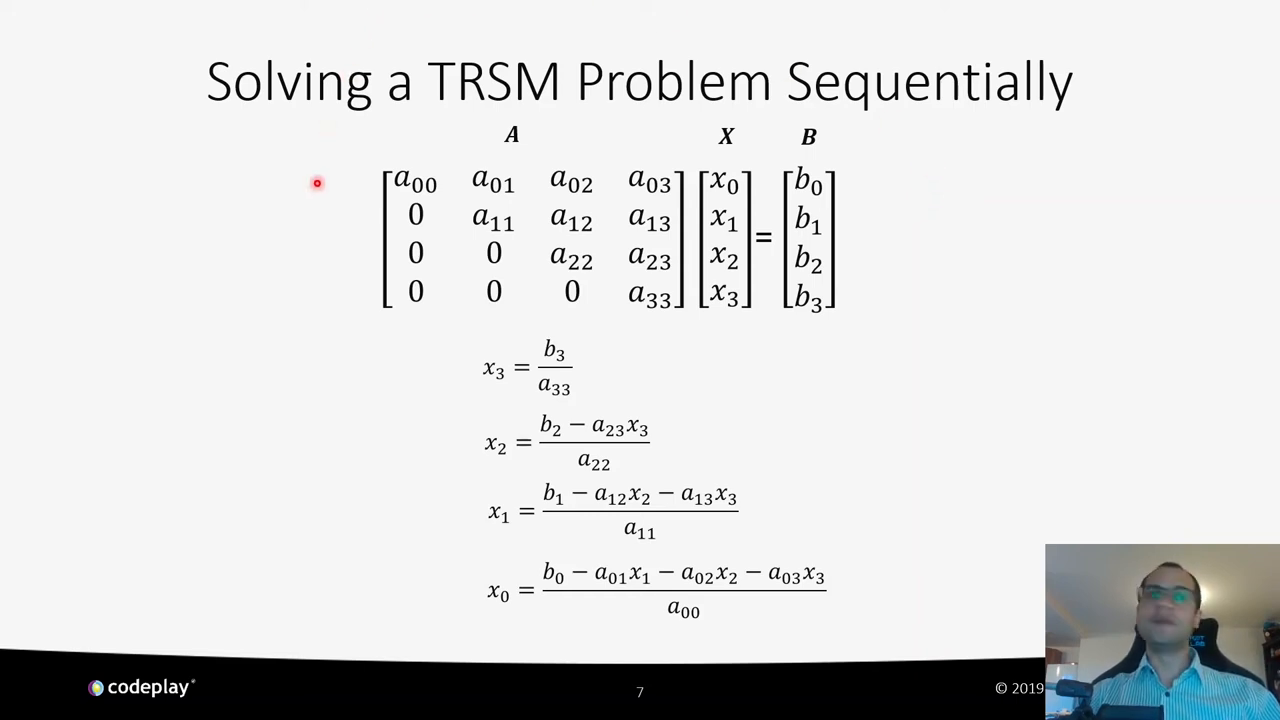
pyautogui.moveTo(576, 24)
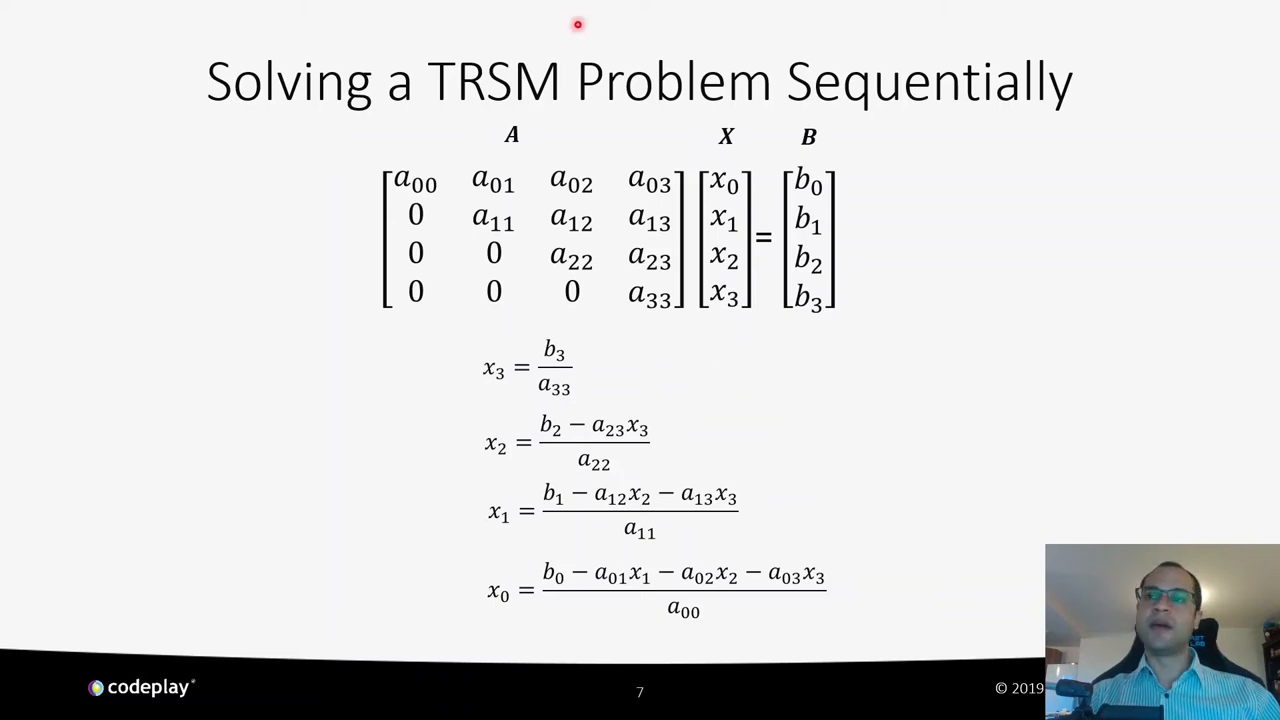
pyautogui.moveTo(592, 90)
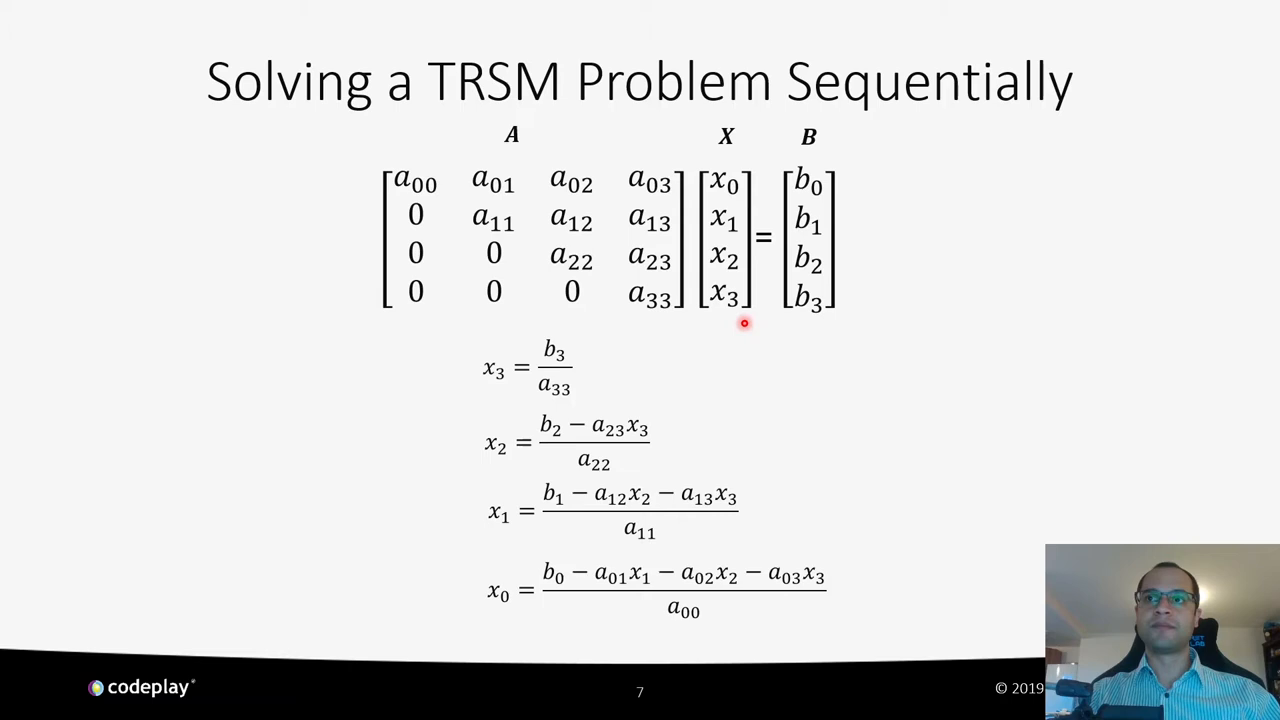
pyautogui.moveTo(436, 132)
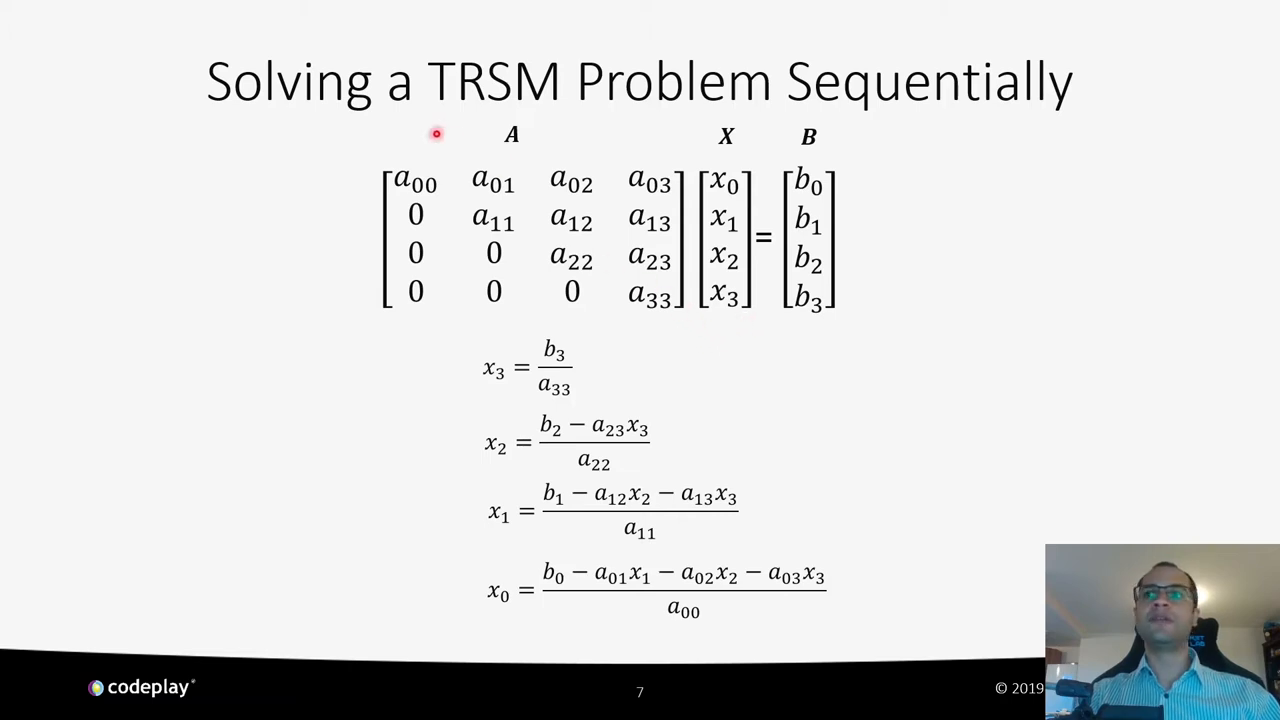
pyautogui.moveTo(540, 468)
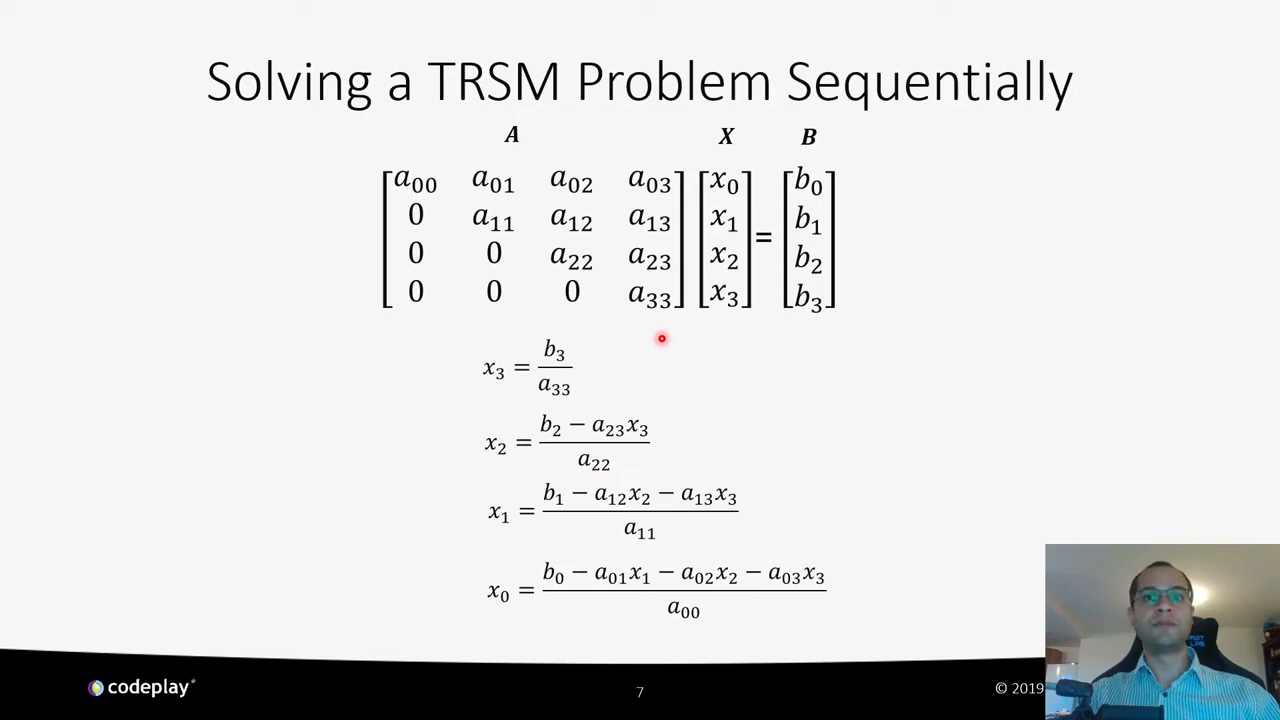
pyautogui.moveTo(696, 320)
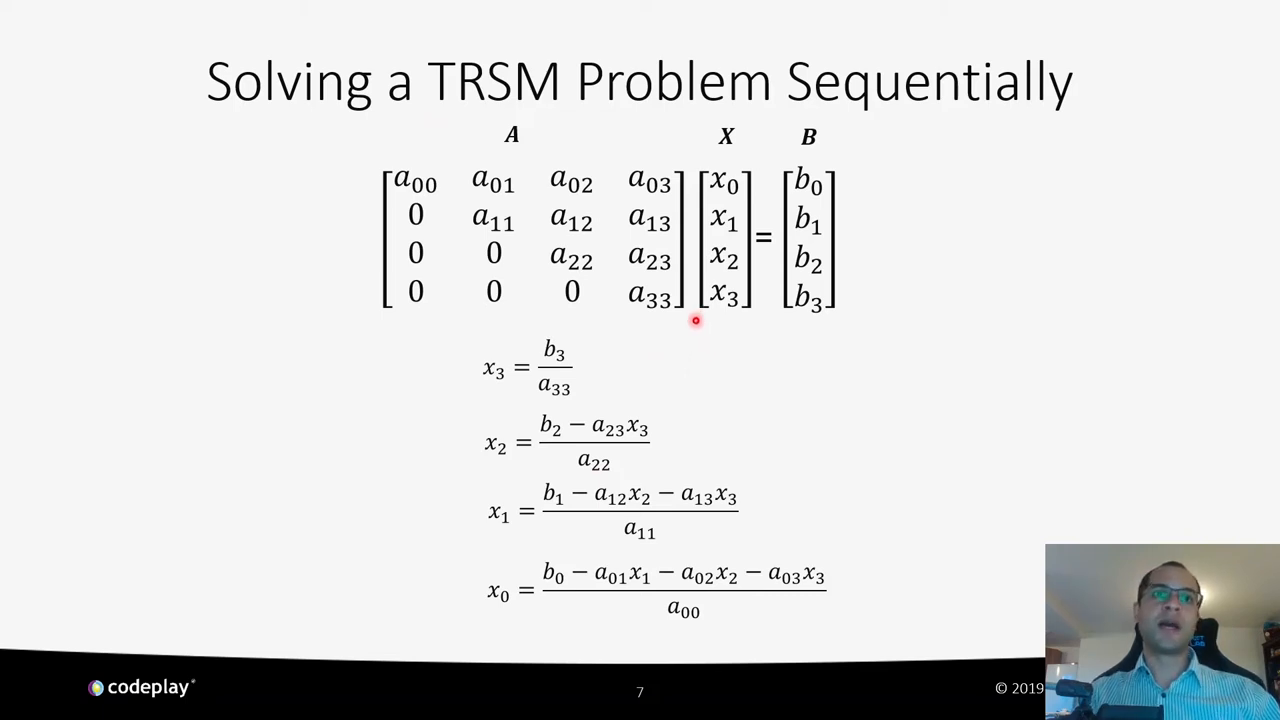
pyautogui.moveTo(720, 332)
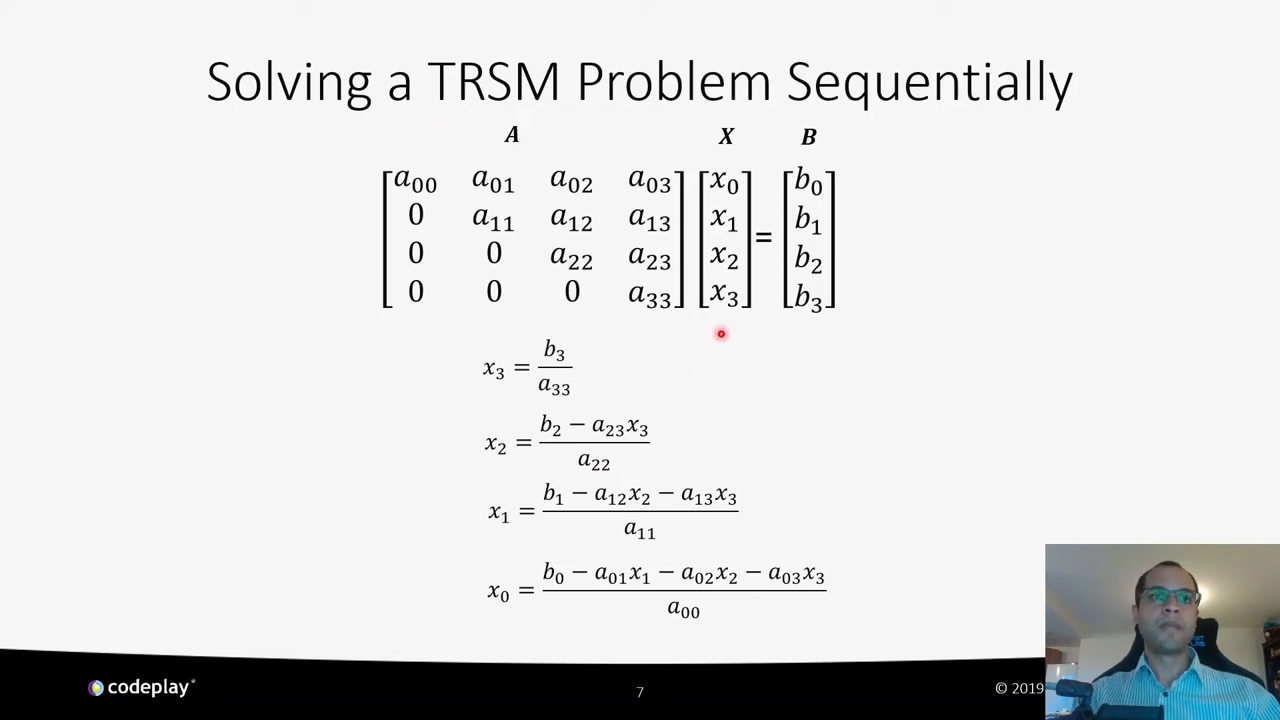
pyautogui.moveTo(732, 340)
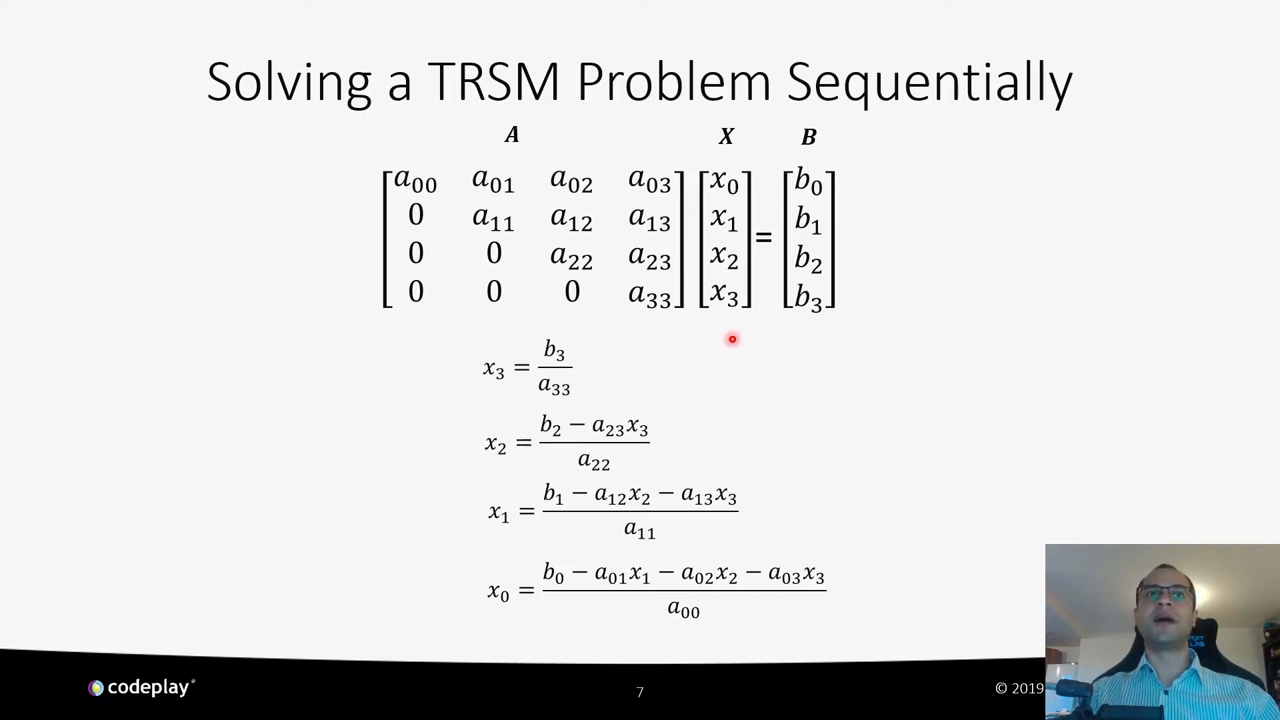
pyautogui.moveTo(740, 340)
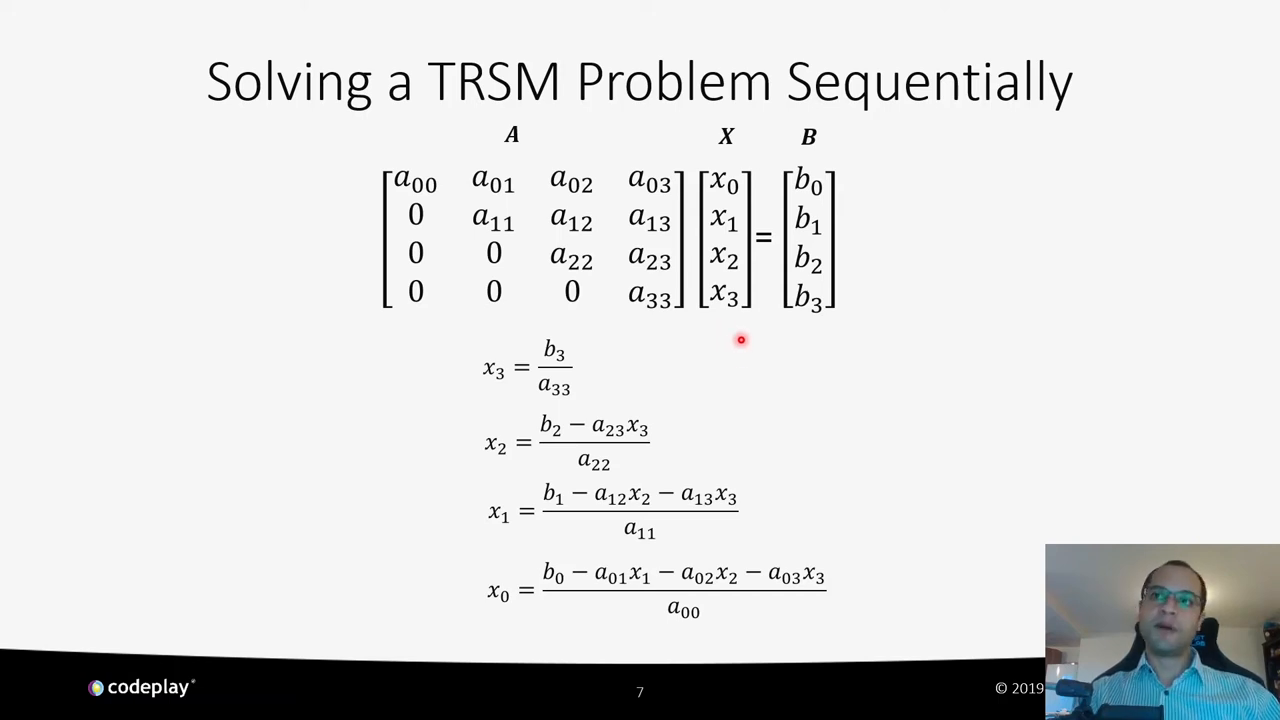
pyautogui.moveTo(732, 356)
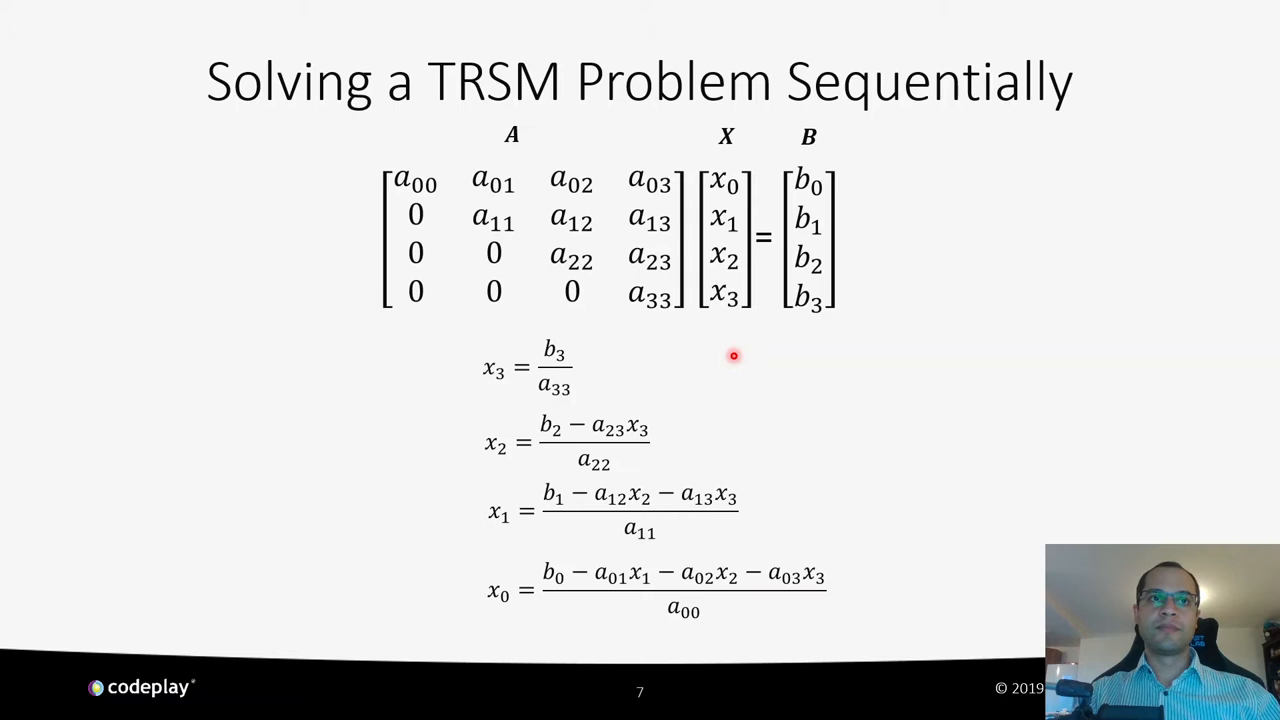
pyautogui.moveTo(784, 342)
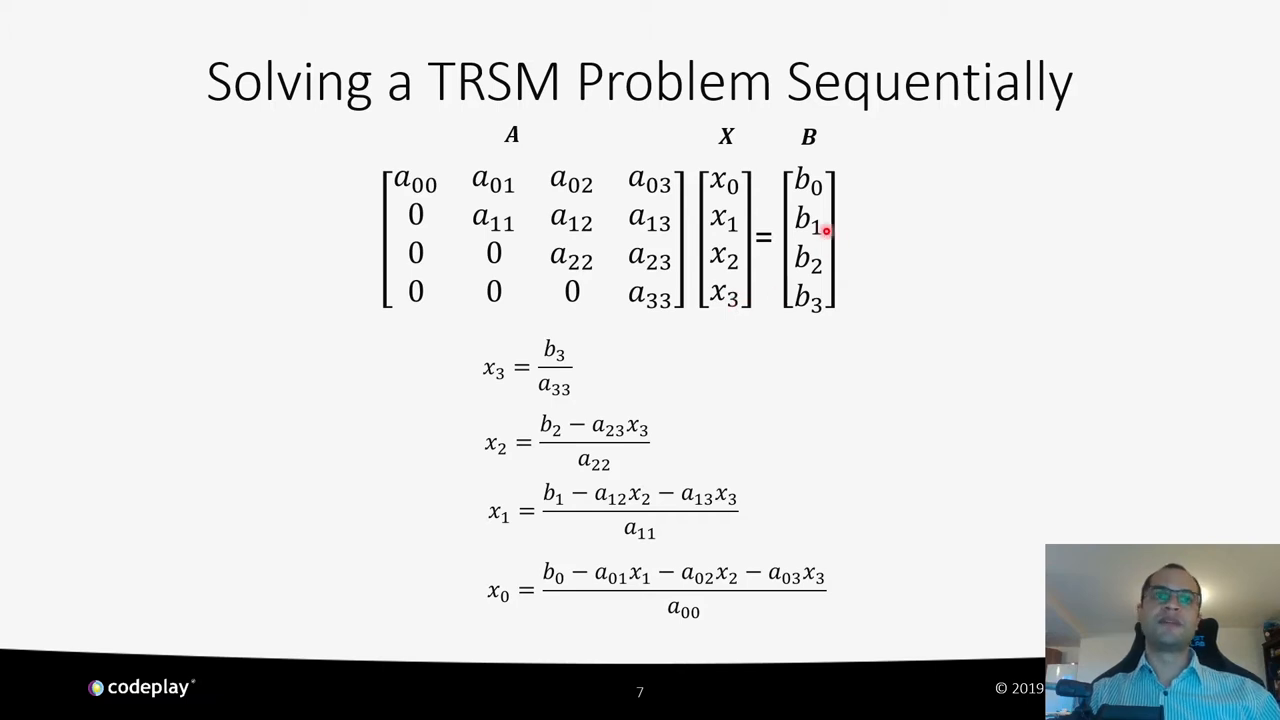
pyautogui.moveTo(768, 272)
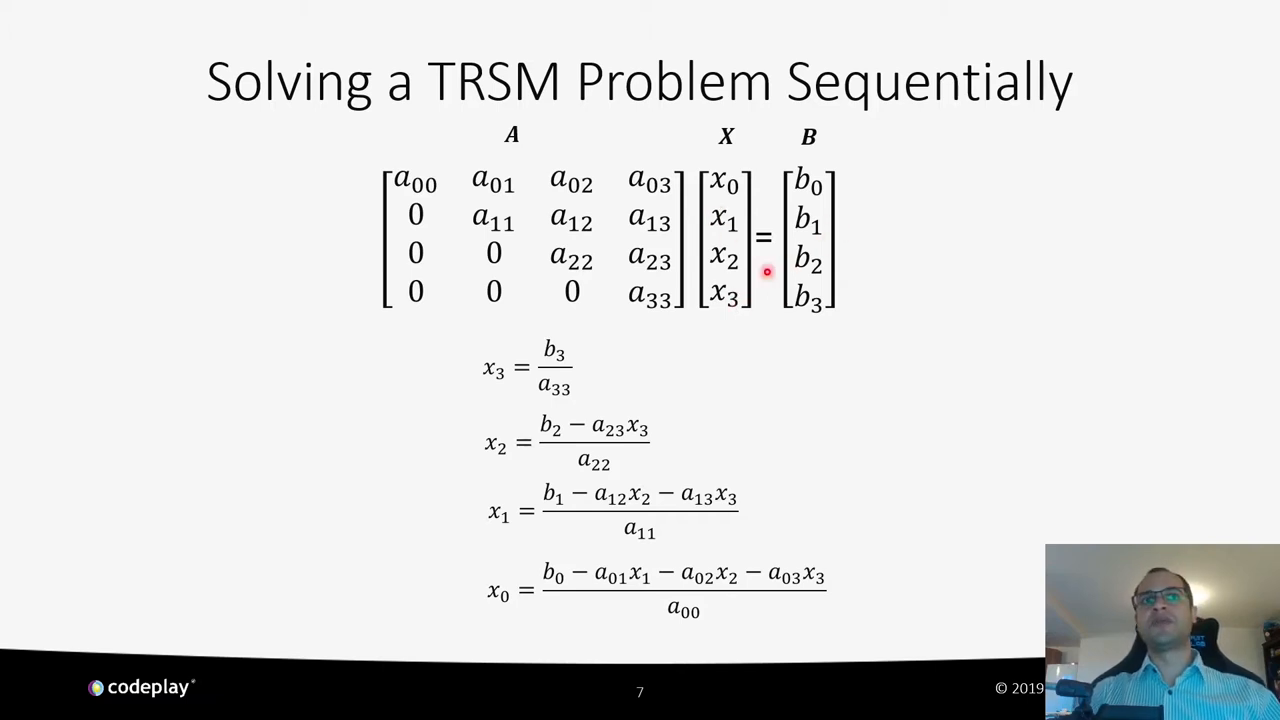
pyautogui.moveTo(732, 172)
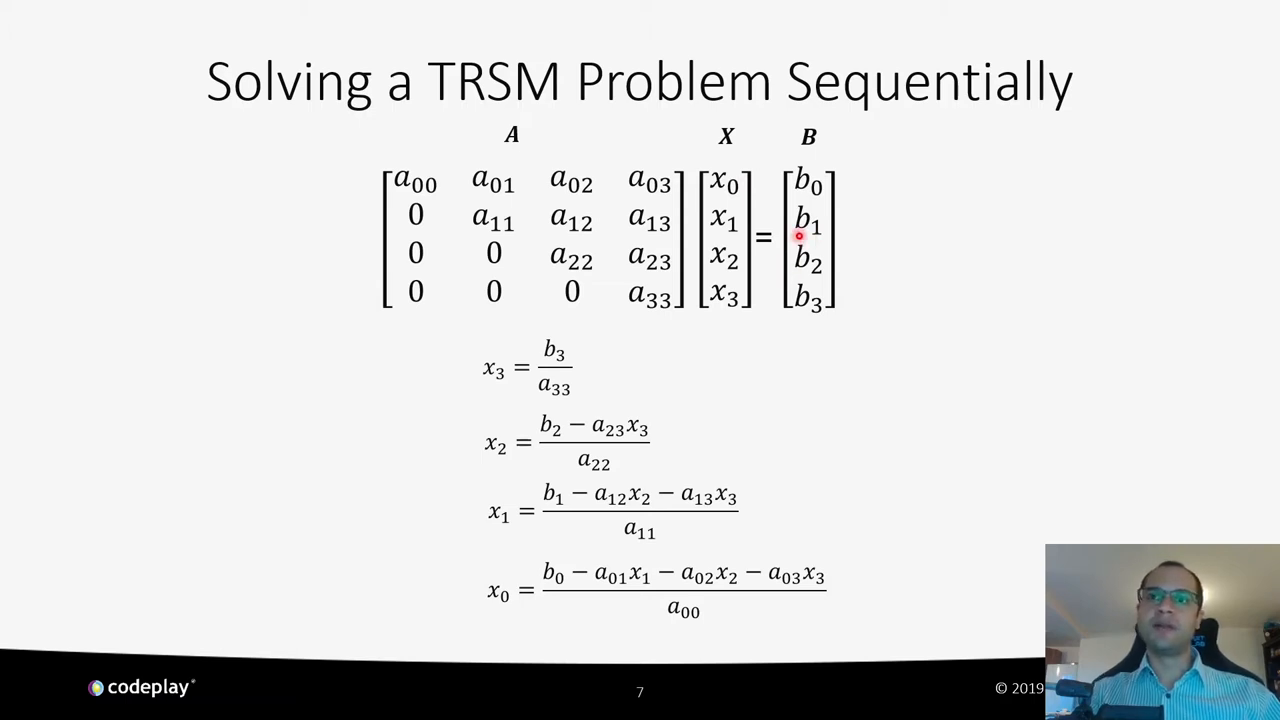
pyautogui.moveTo(800, 328)
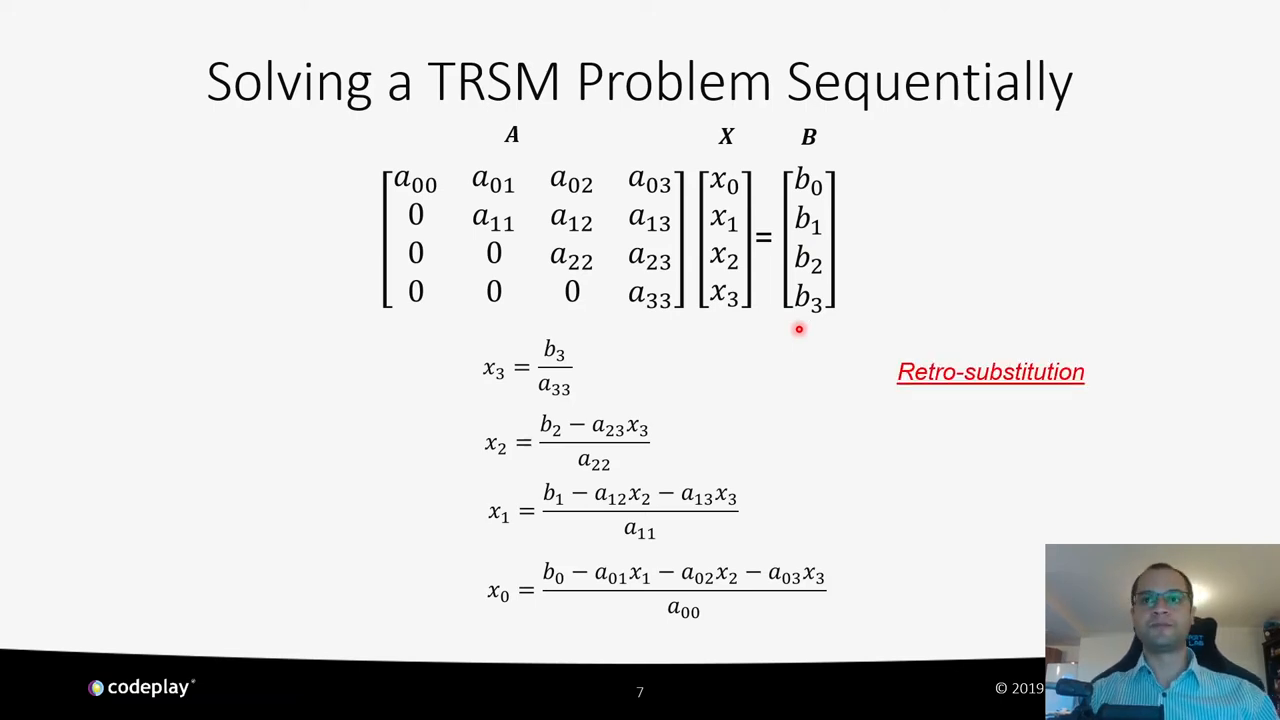
# Step: Advance to slide 8, Solving a TRSM Problem using GEMM, with its three bullets
pyautogui.press('right')
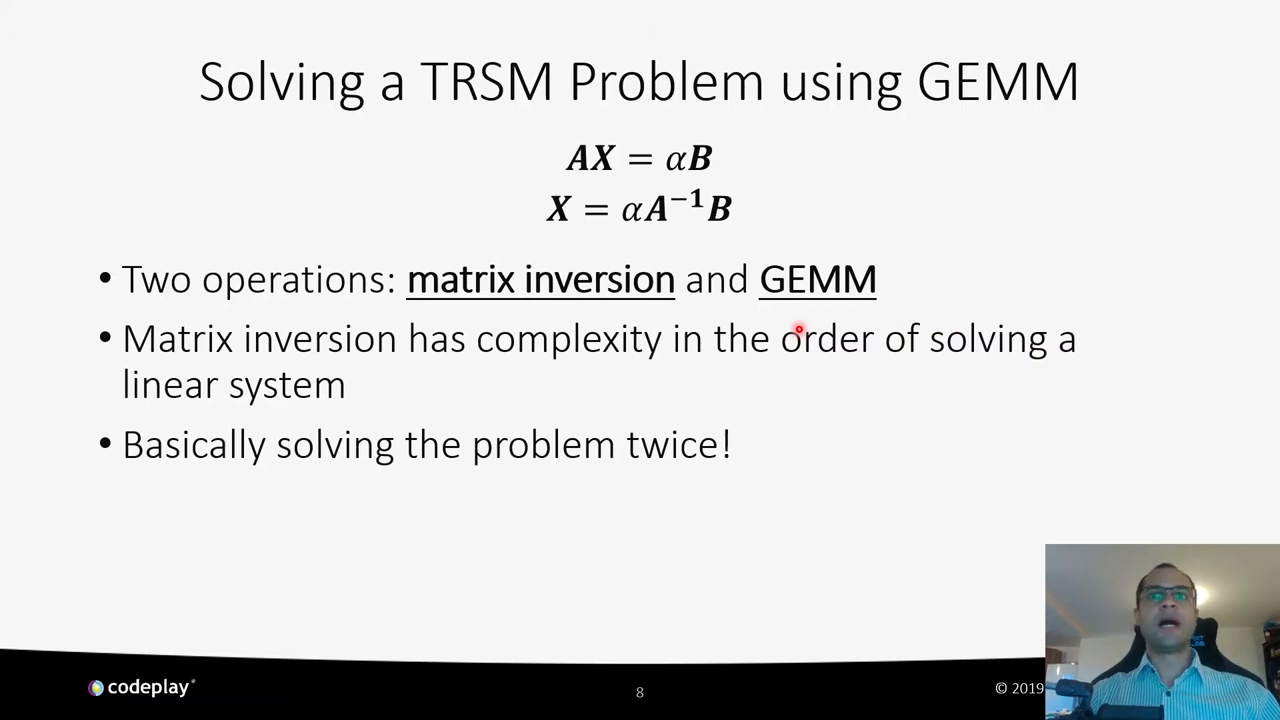
pyautogui.moveTo(892, 476)
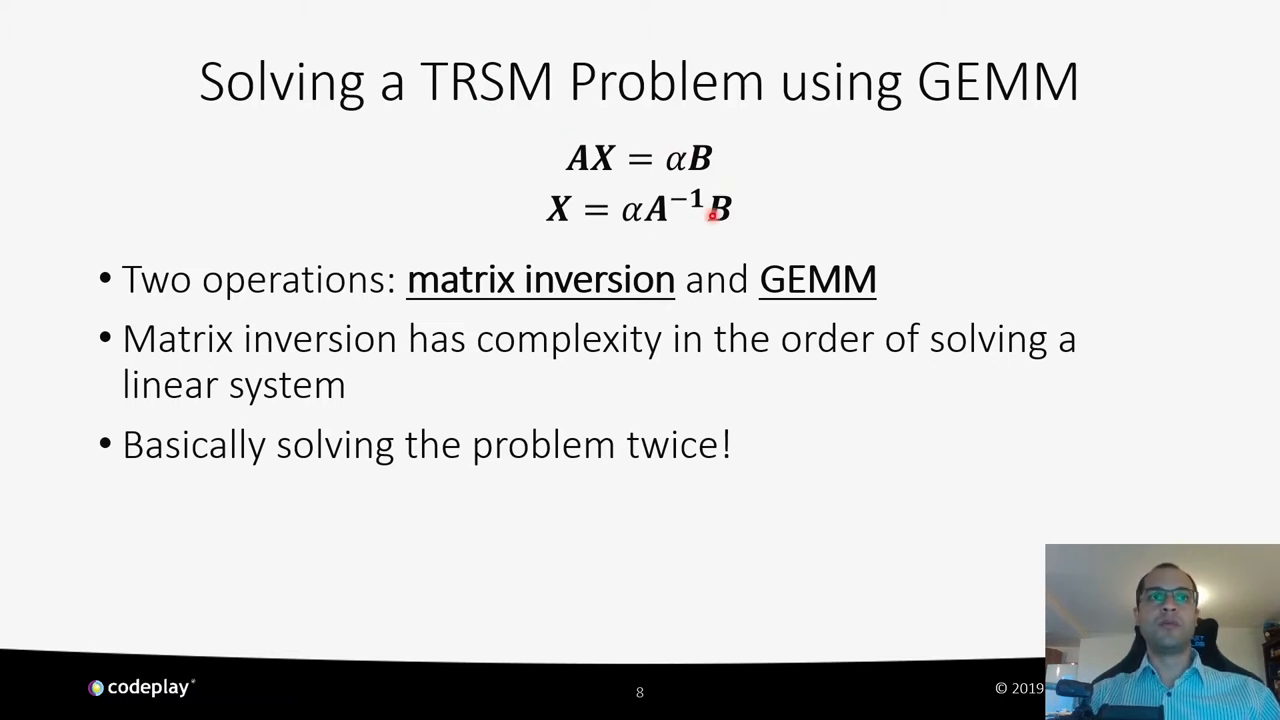
pyautogui.moveTo(846, 240)
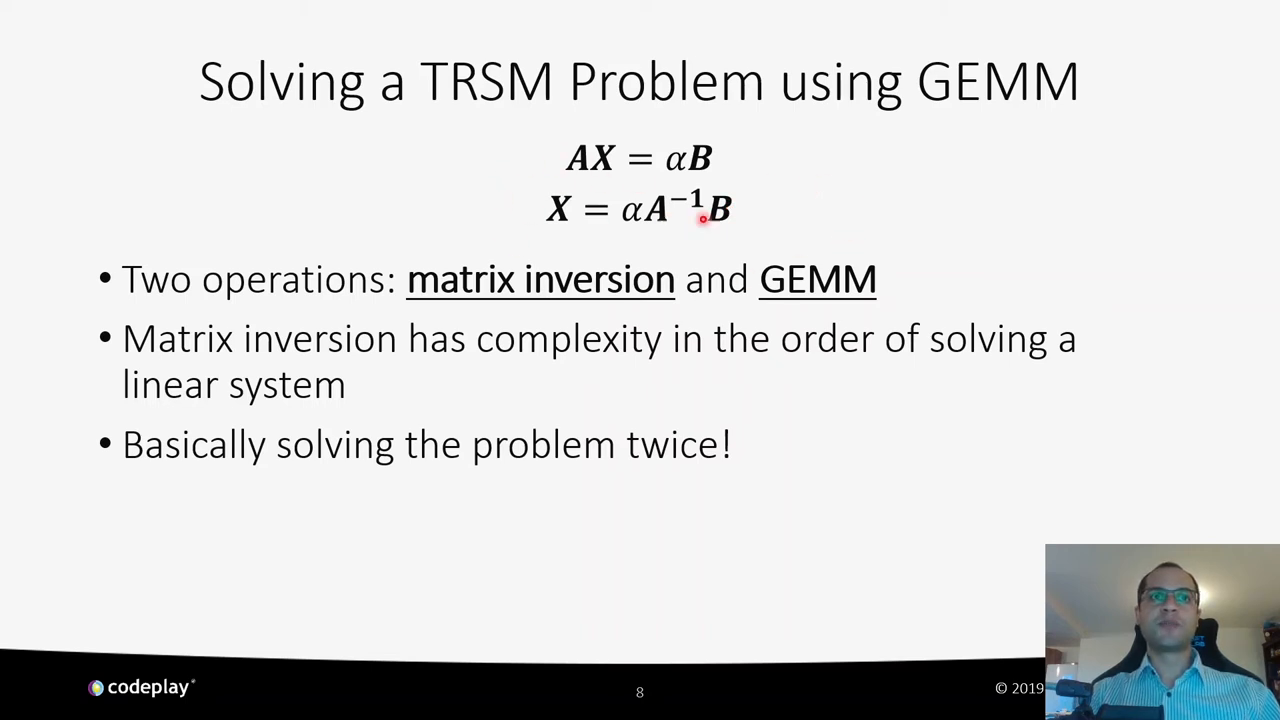
pyautogui.moveTo(680, 160)
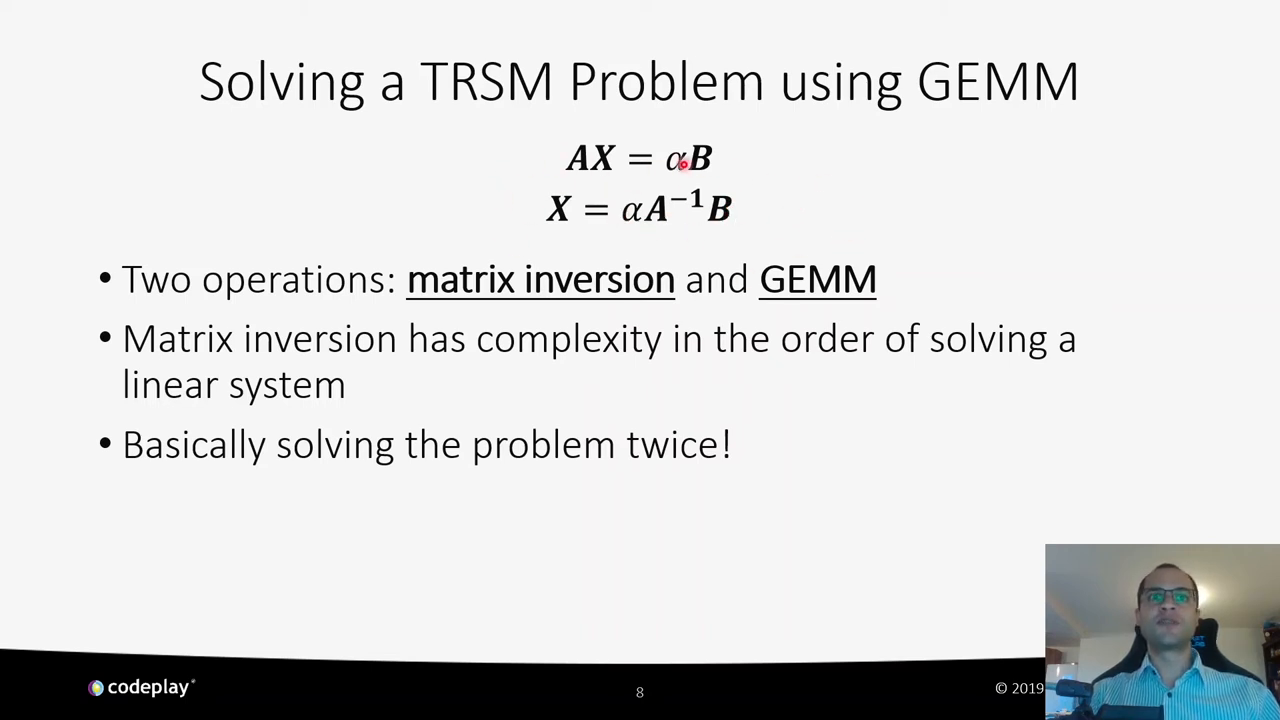
pyautogui.moveTo(744, 224)
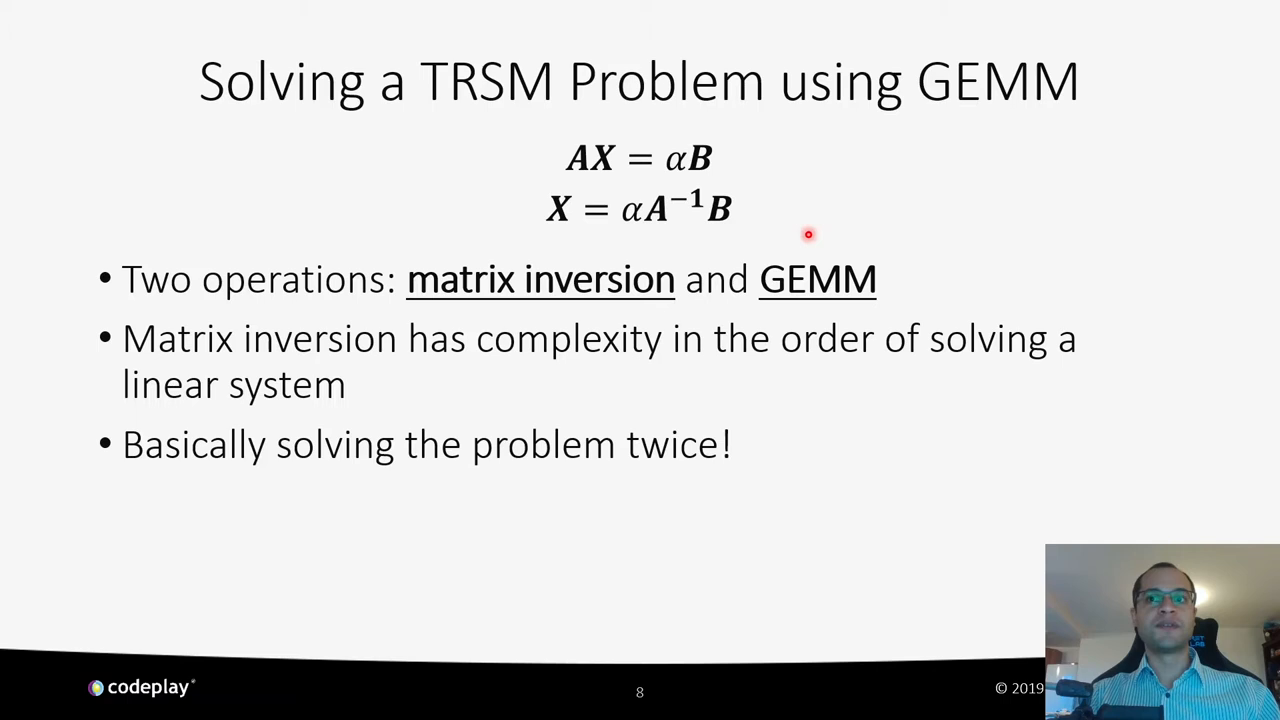
pyautogui.moveTo(960, 244)
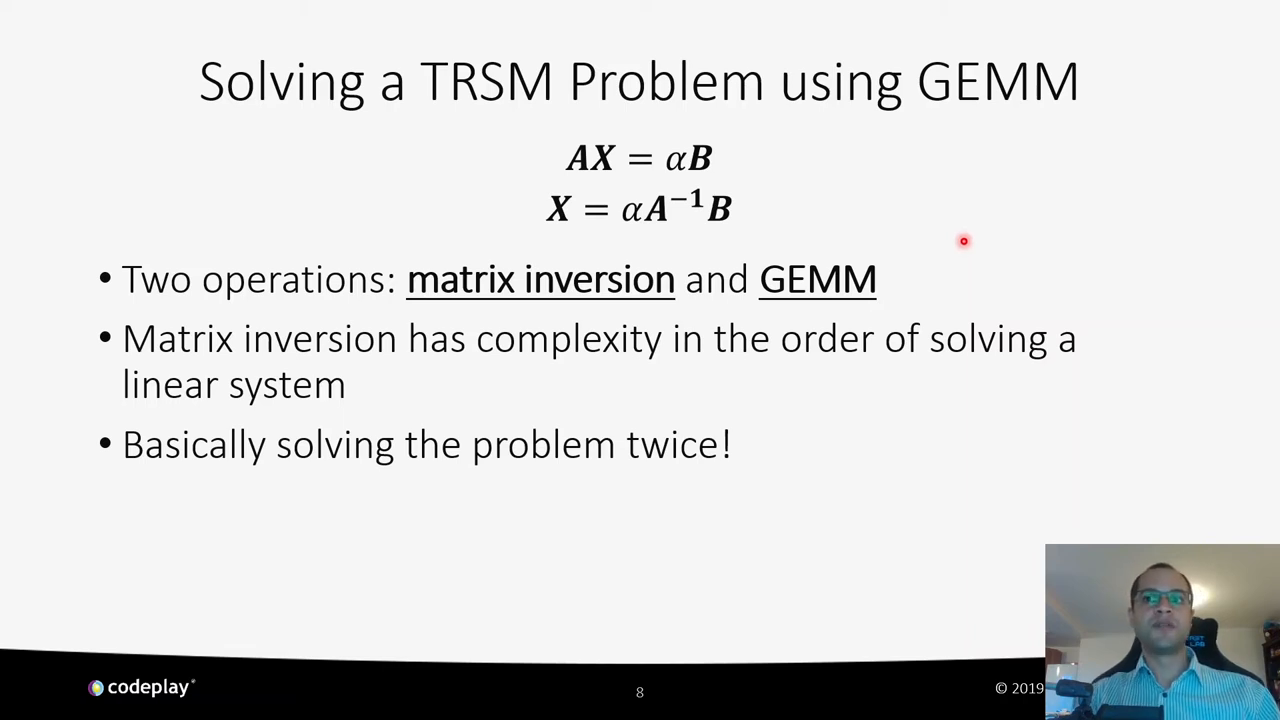
pyautogui.moveTo(1100, 522)
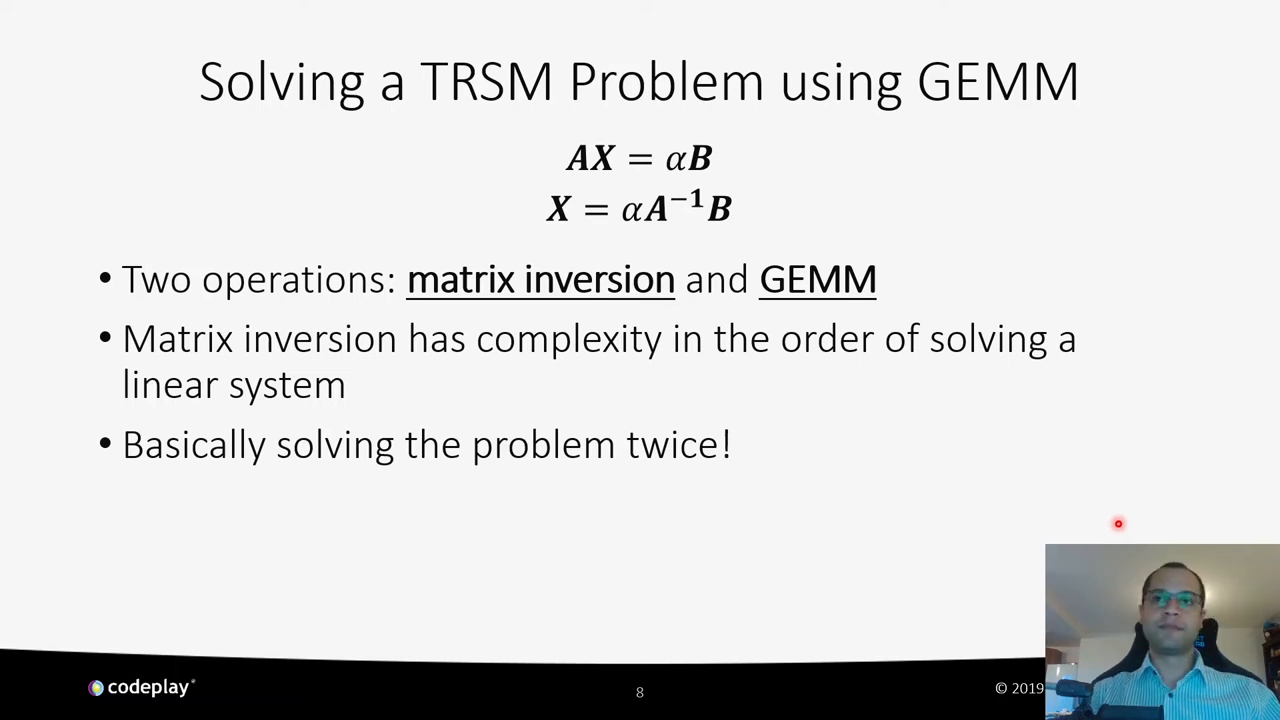
pyautogui.moveTo(980, 512)
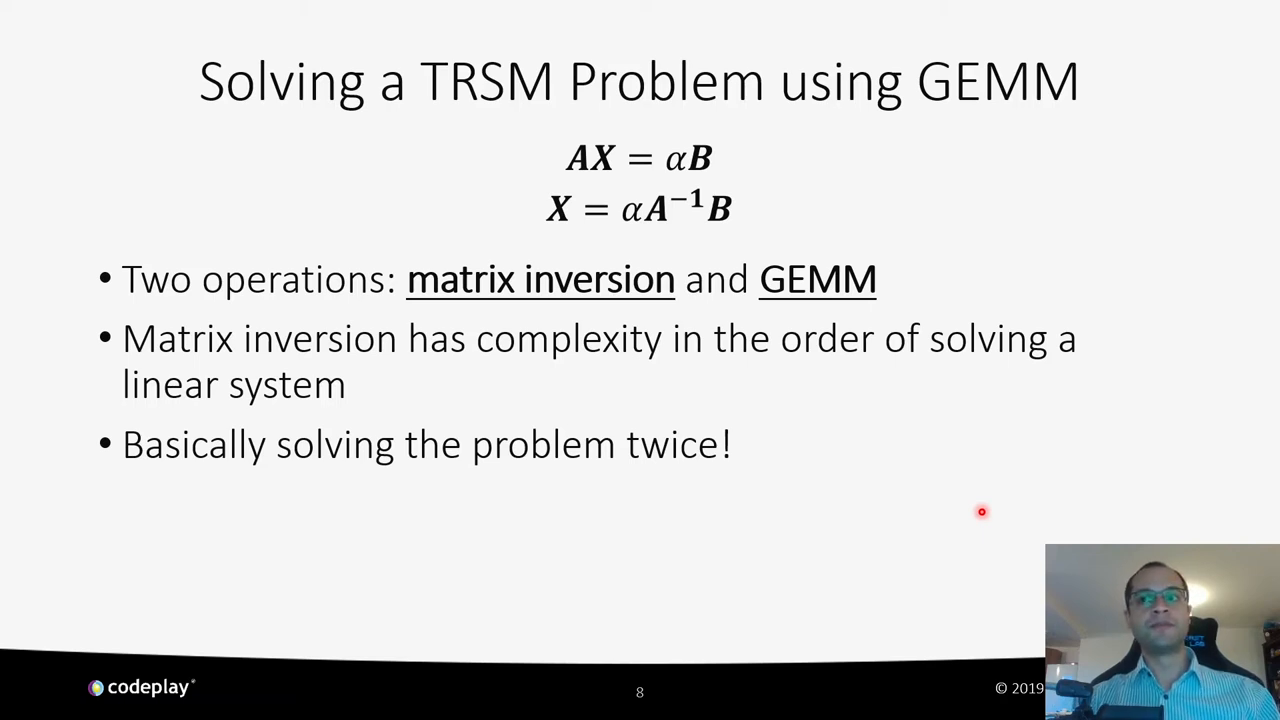
pyautogui.press('Right')
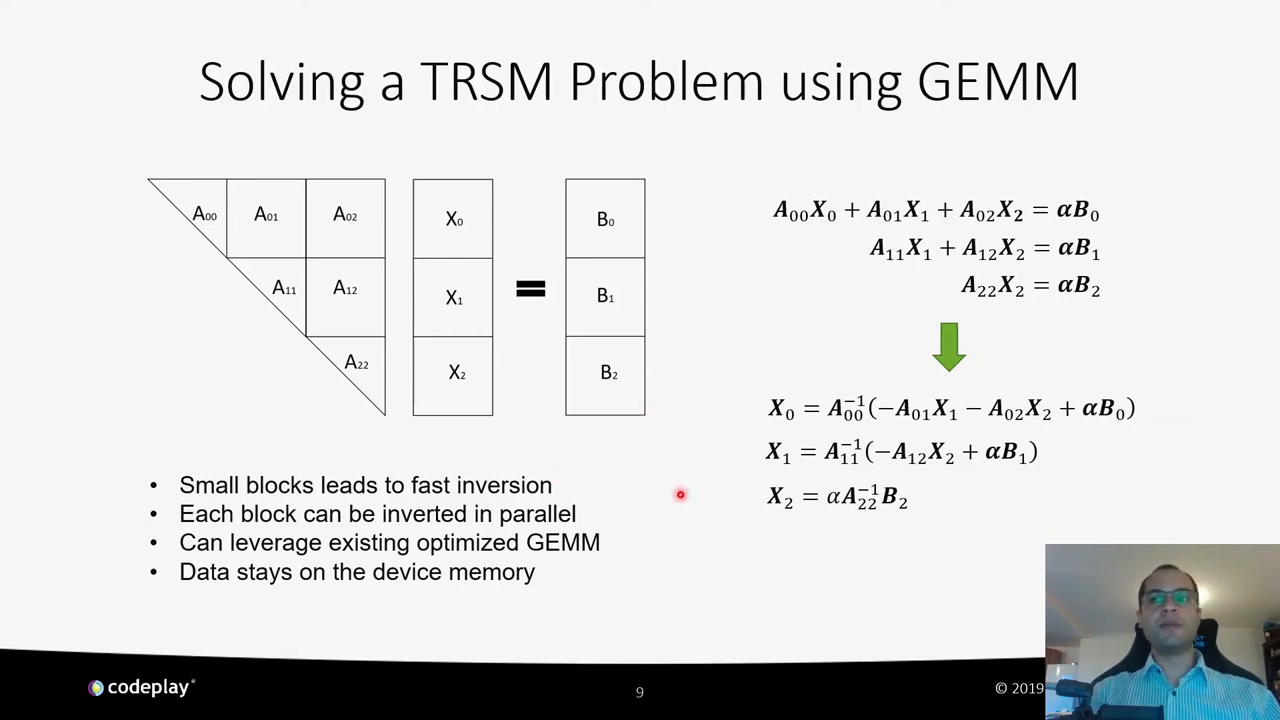
pyautogui.moveTo(300, 388)
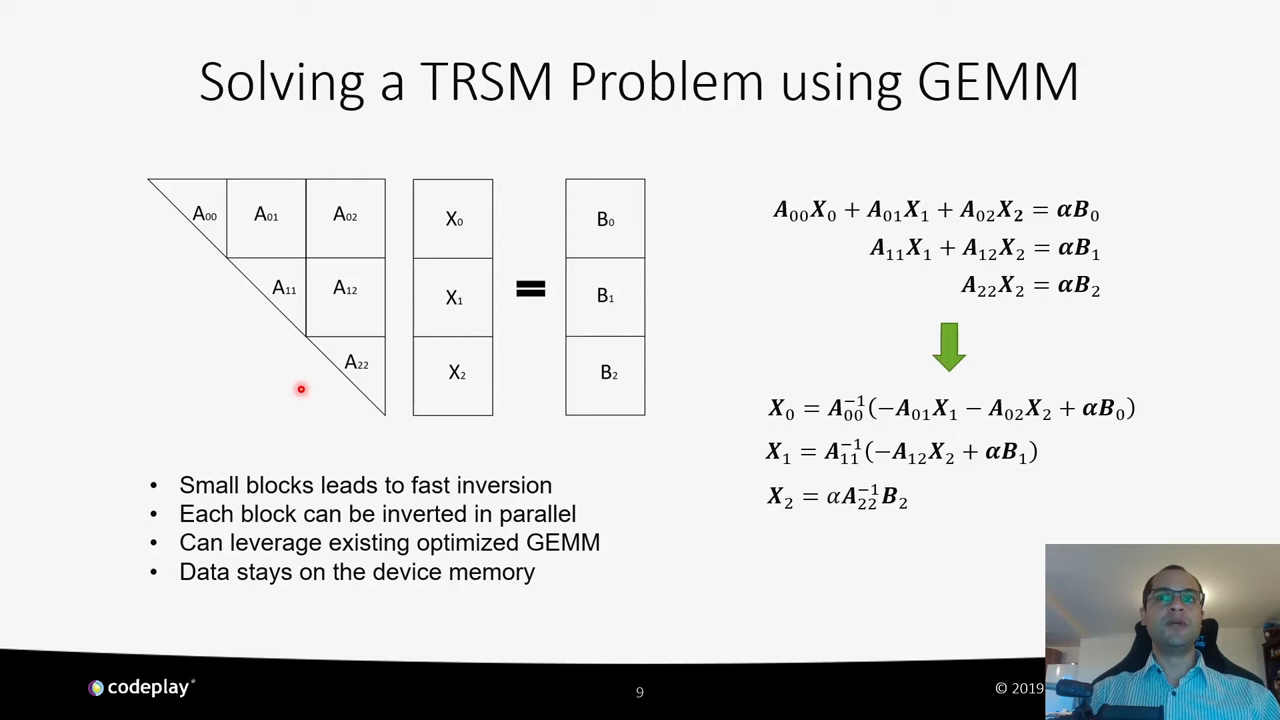
pyautogui.moveTo(612, 438)
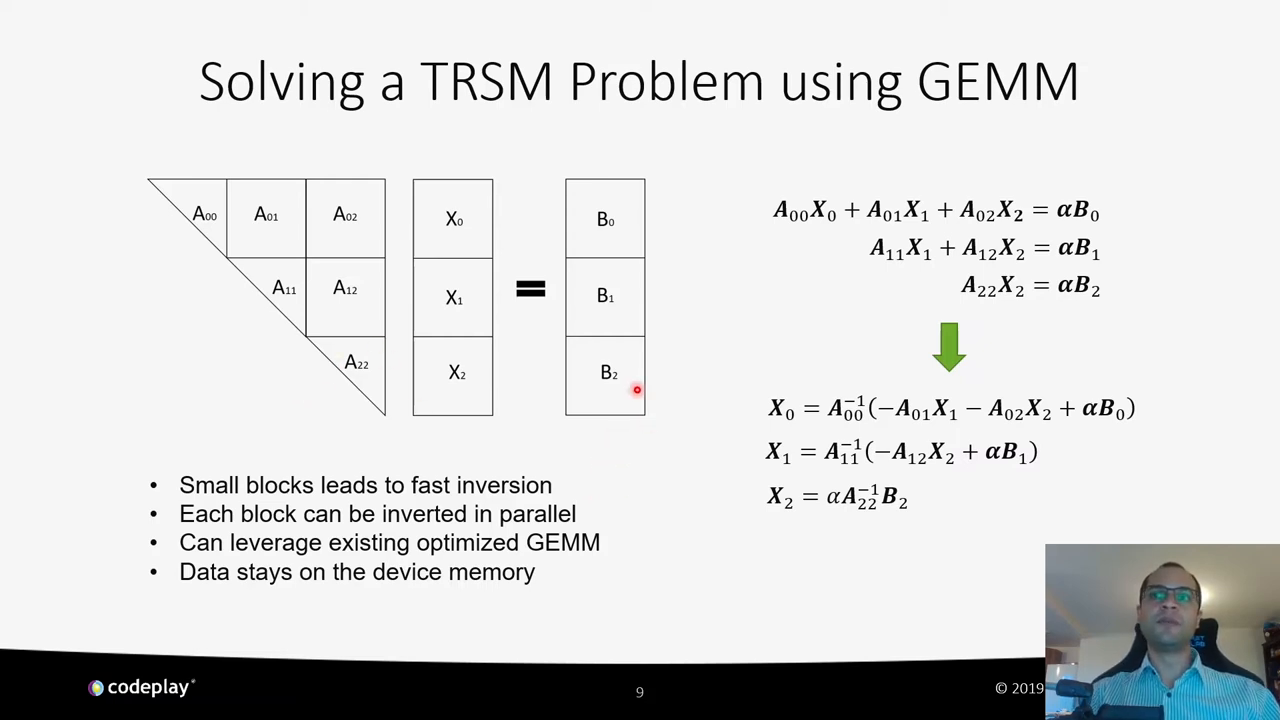
pyautogui.moveTo(648, 206)
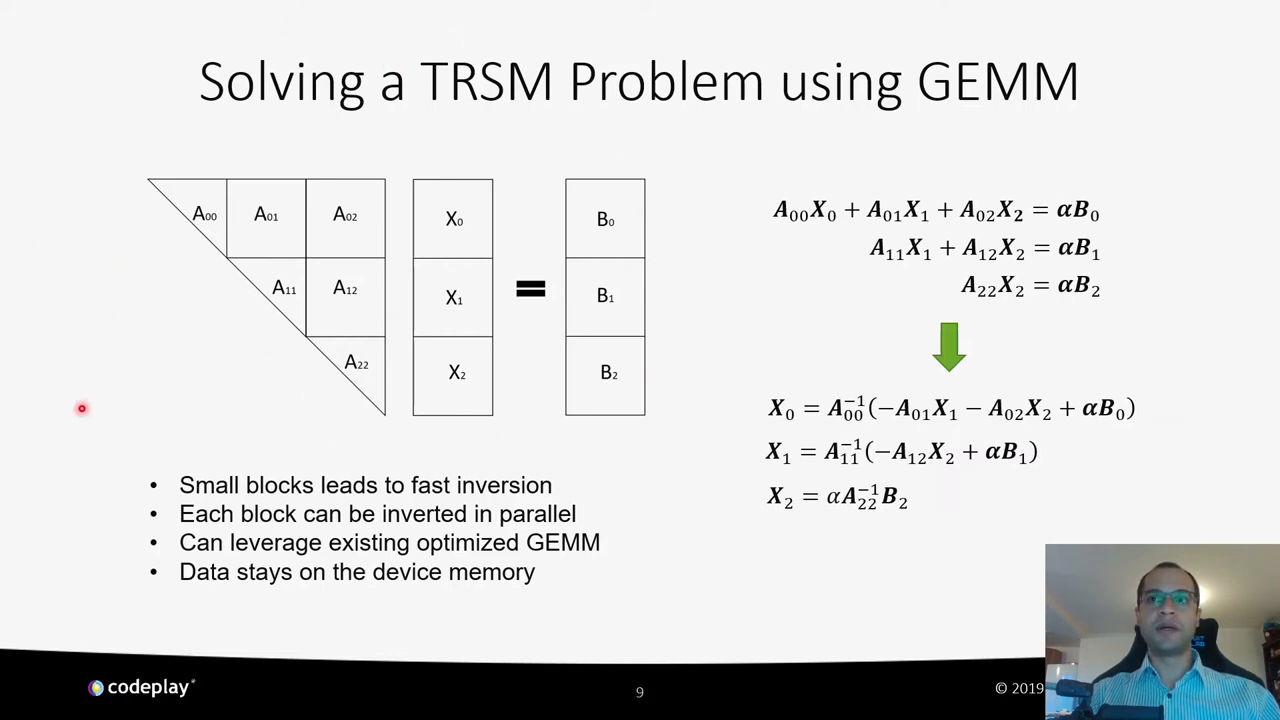
pyautogui.moveTo(1076, 384)
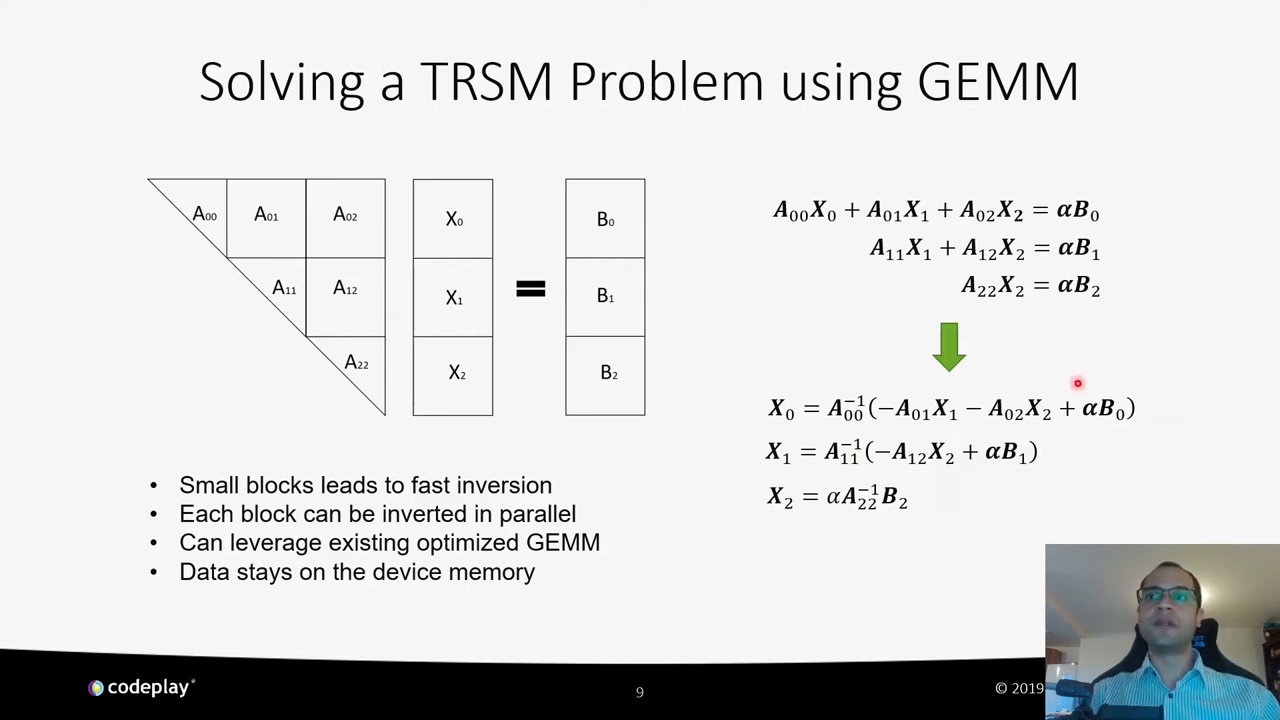
pyautogui.moveTo(1100, 324)
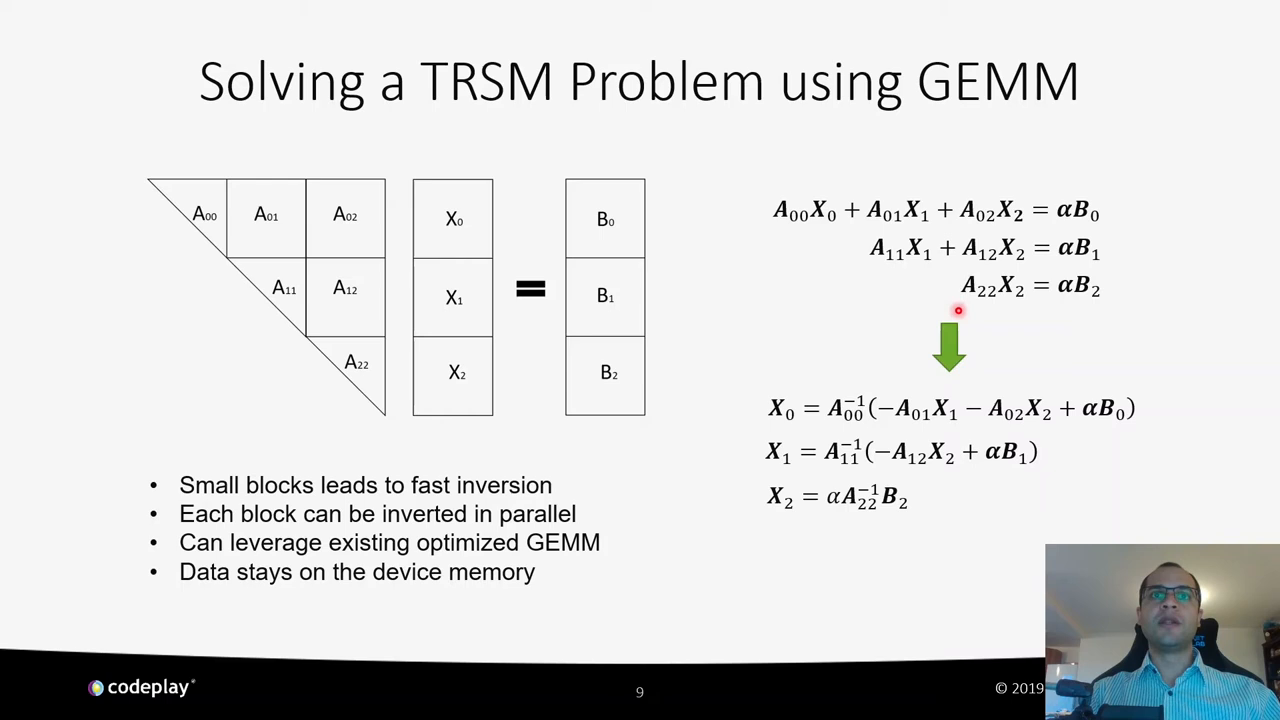
pyautogui.moveTo(1192, 328)
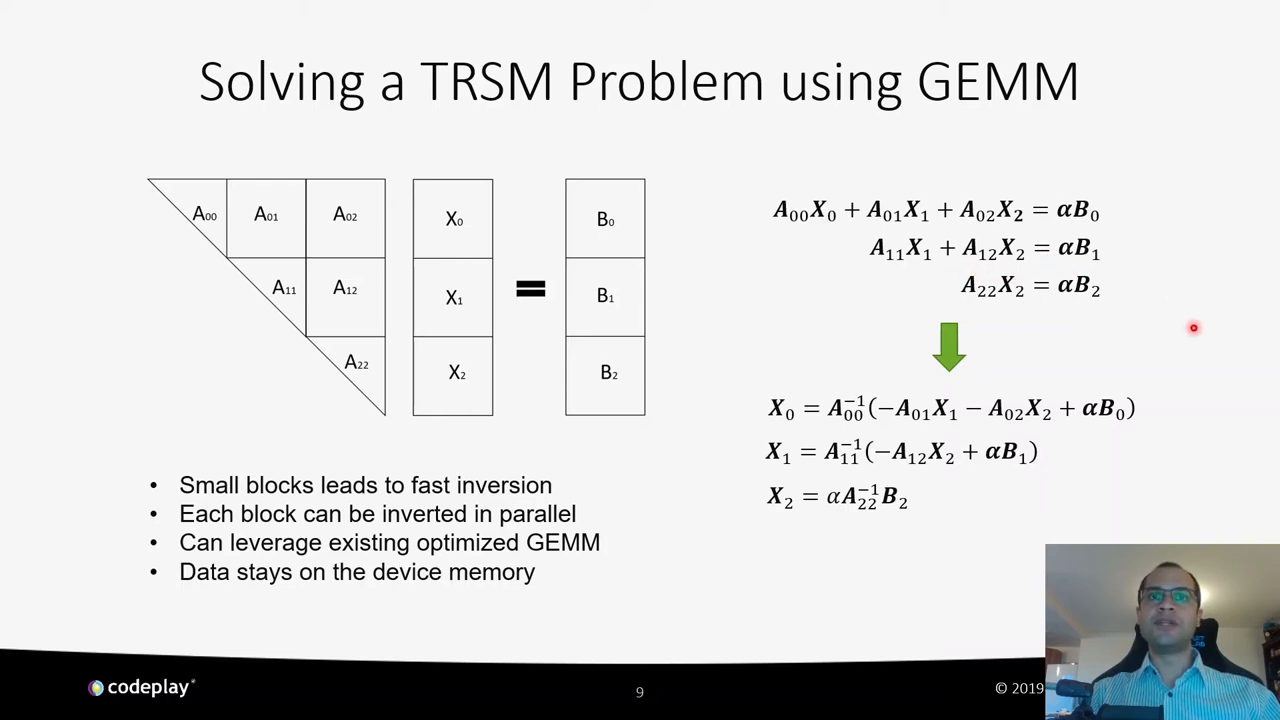
pyautogui.moveTo(1120, 136)
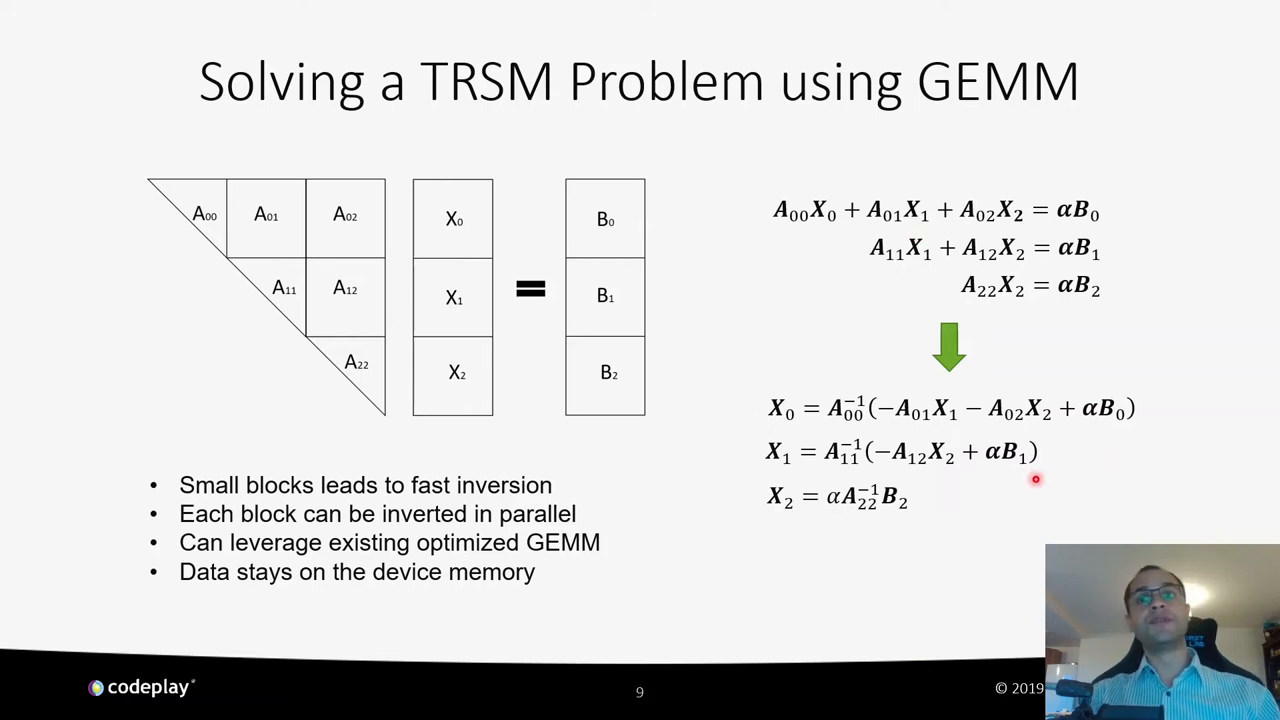
pyautogui.moveTo(1022, 502)
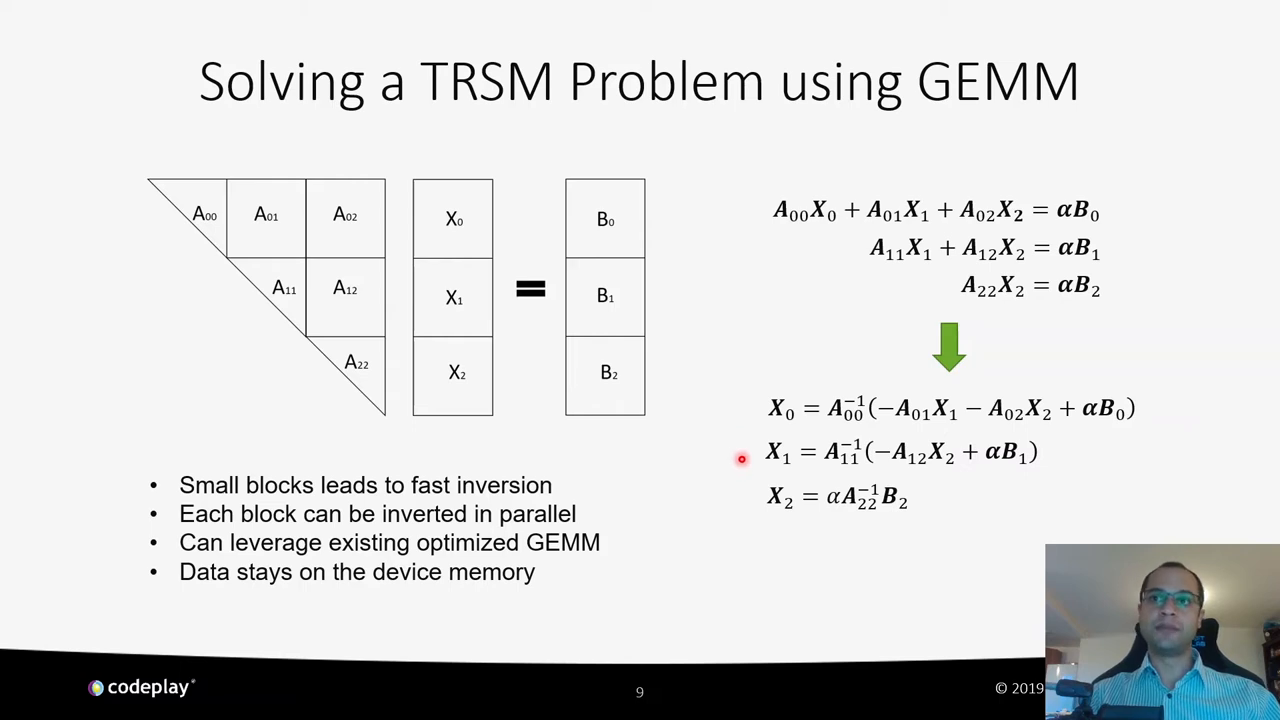
pyautogui.moveTo(872, 520)
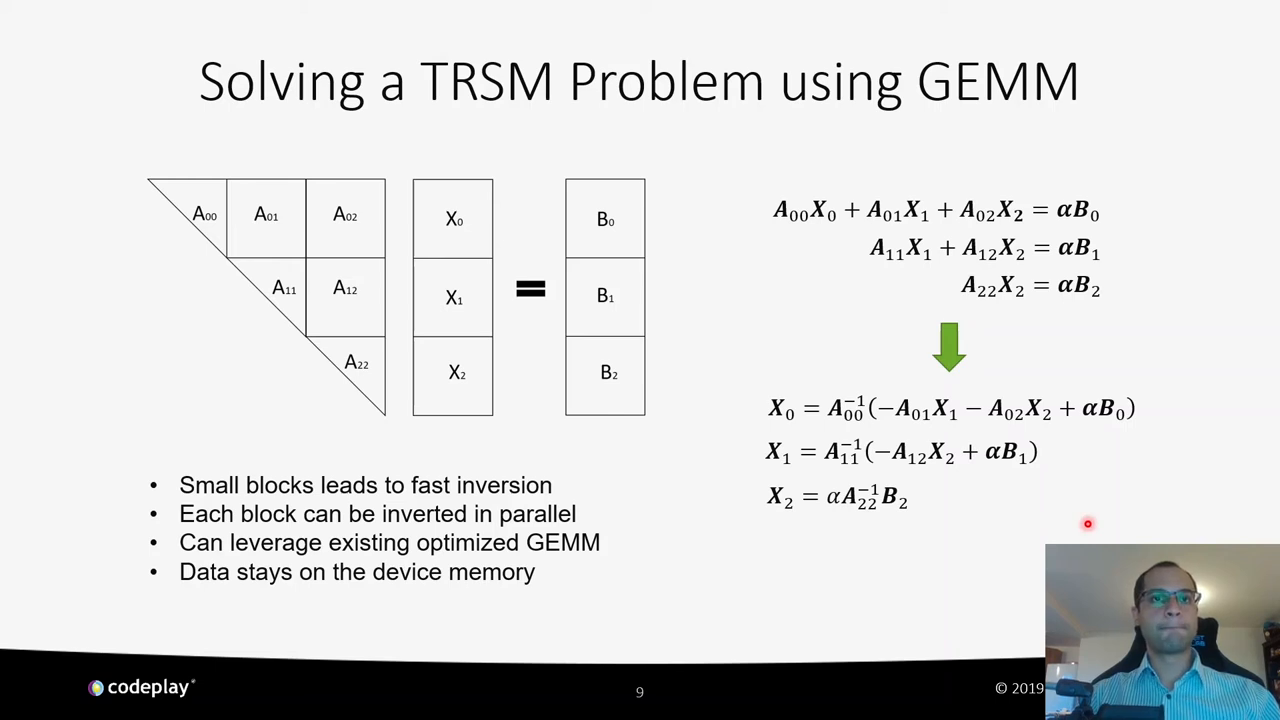
# Step: Advance to slide 10 on diagonal block inversion across work groups and GPU data locality
pyautogui.press('Right')
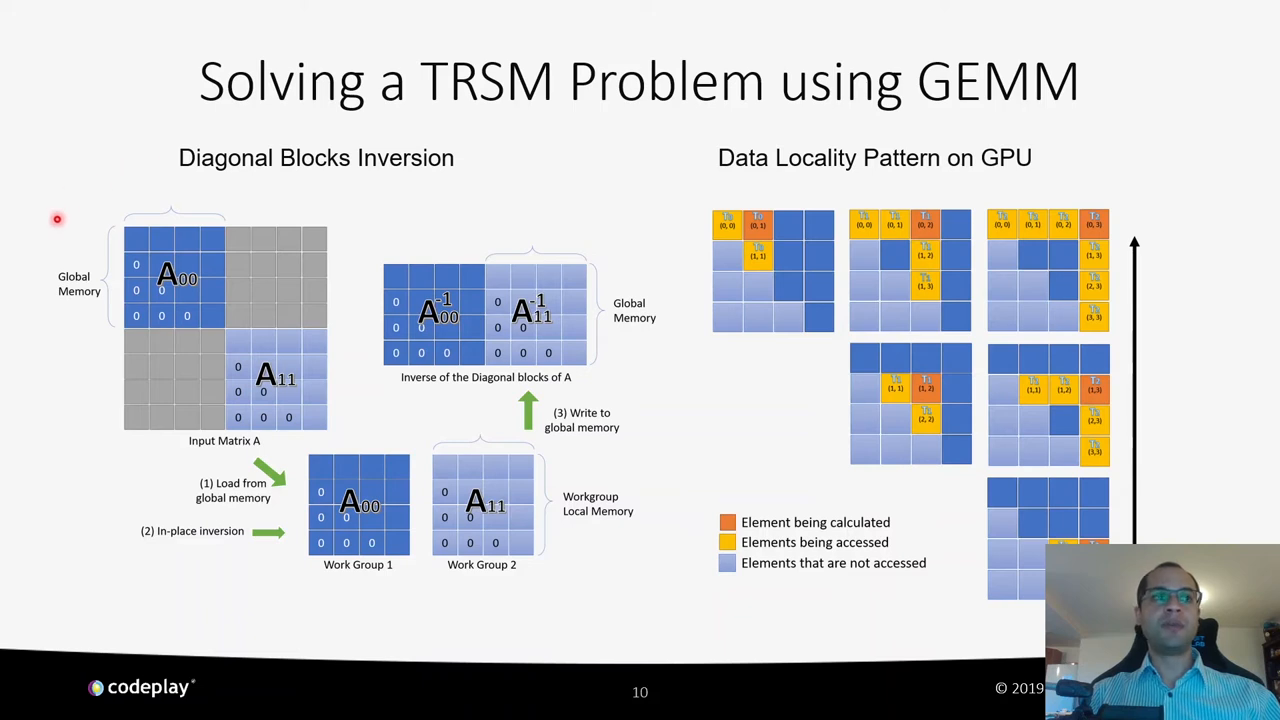
pyautogui.moveTo(120, 246)
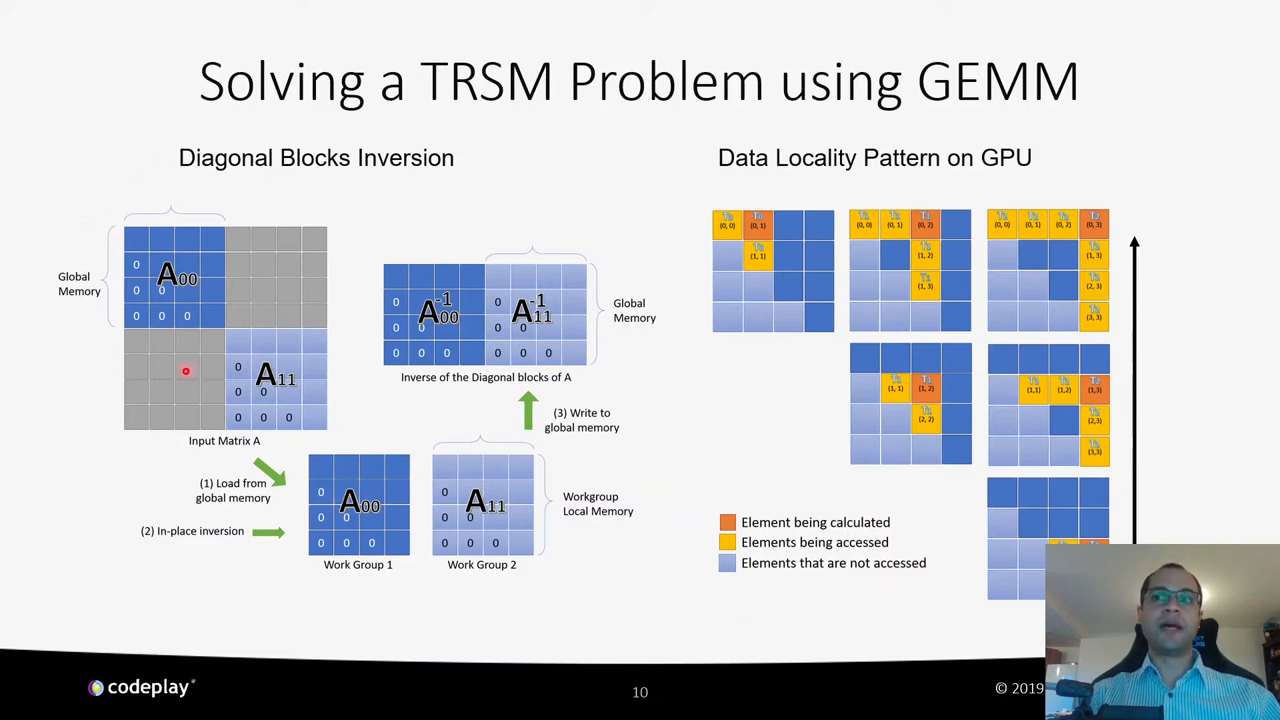
pyautogui.moveTo(358, 404)
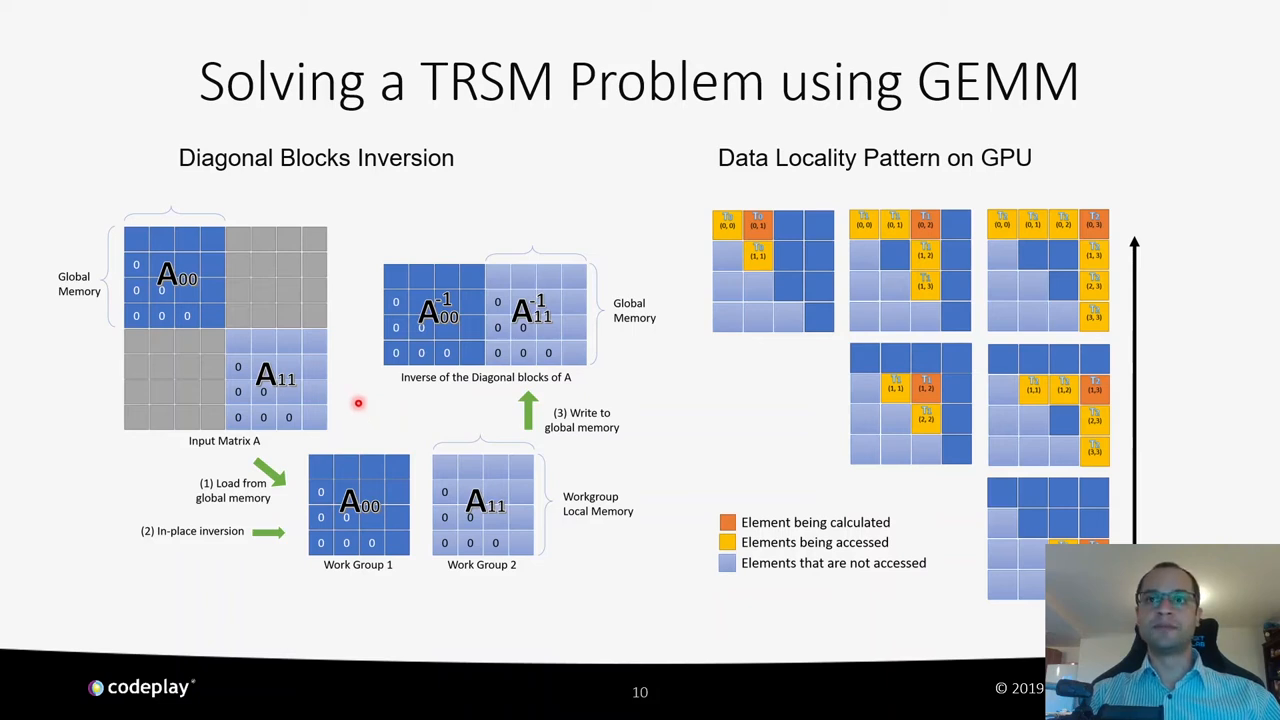
pyautogui.moveTo(202, 468)
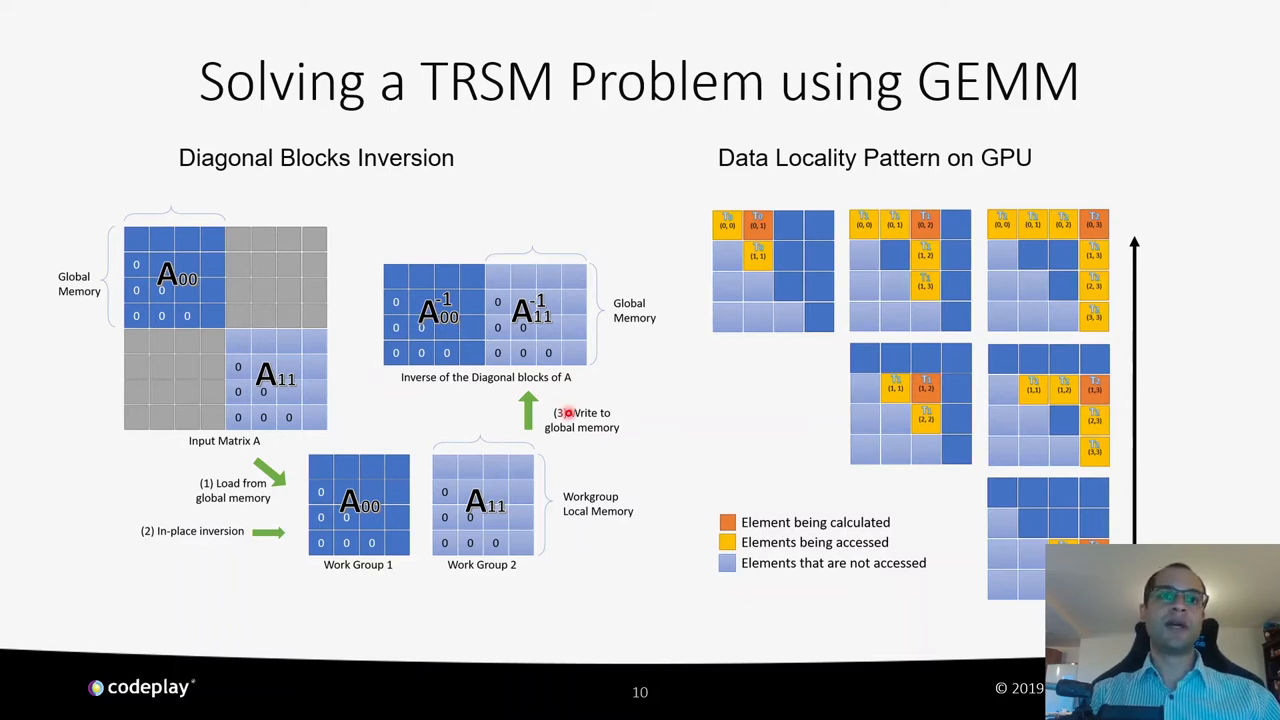
pyautogui.moveTo(700, 408)
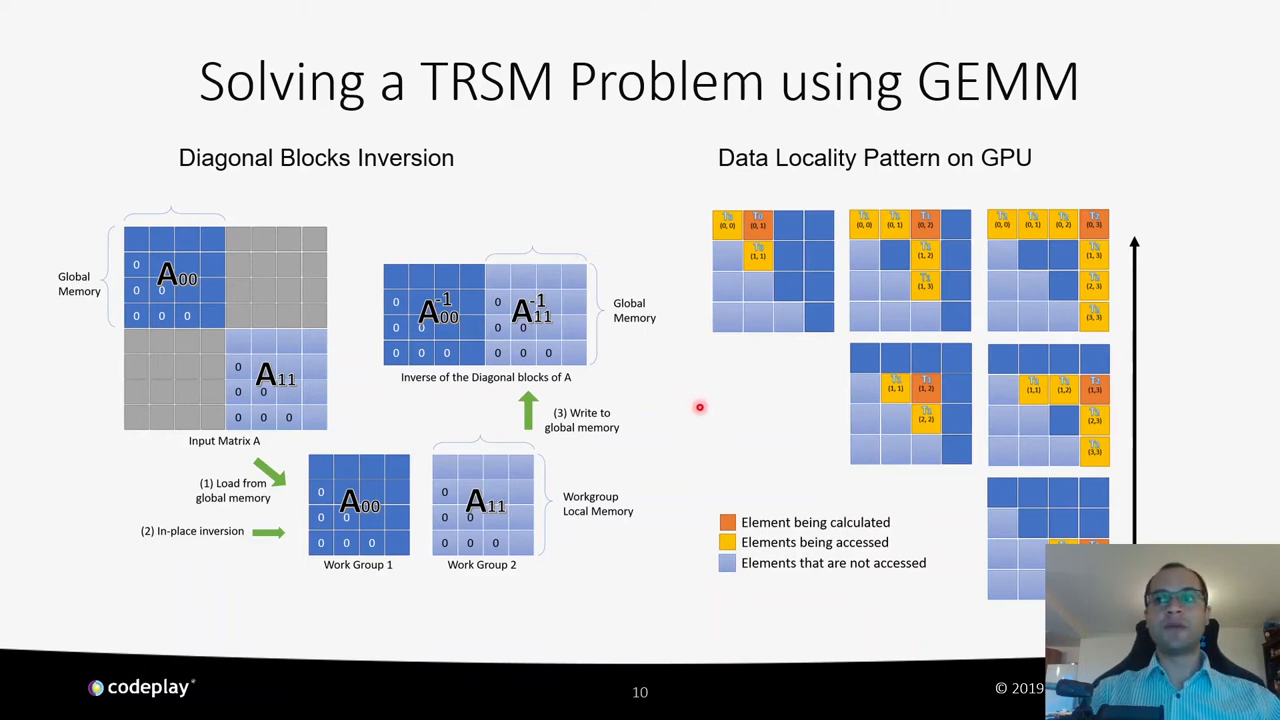
pyautogui.moveTo(710, 404)
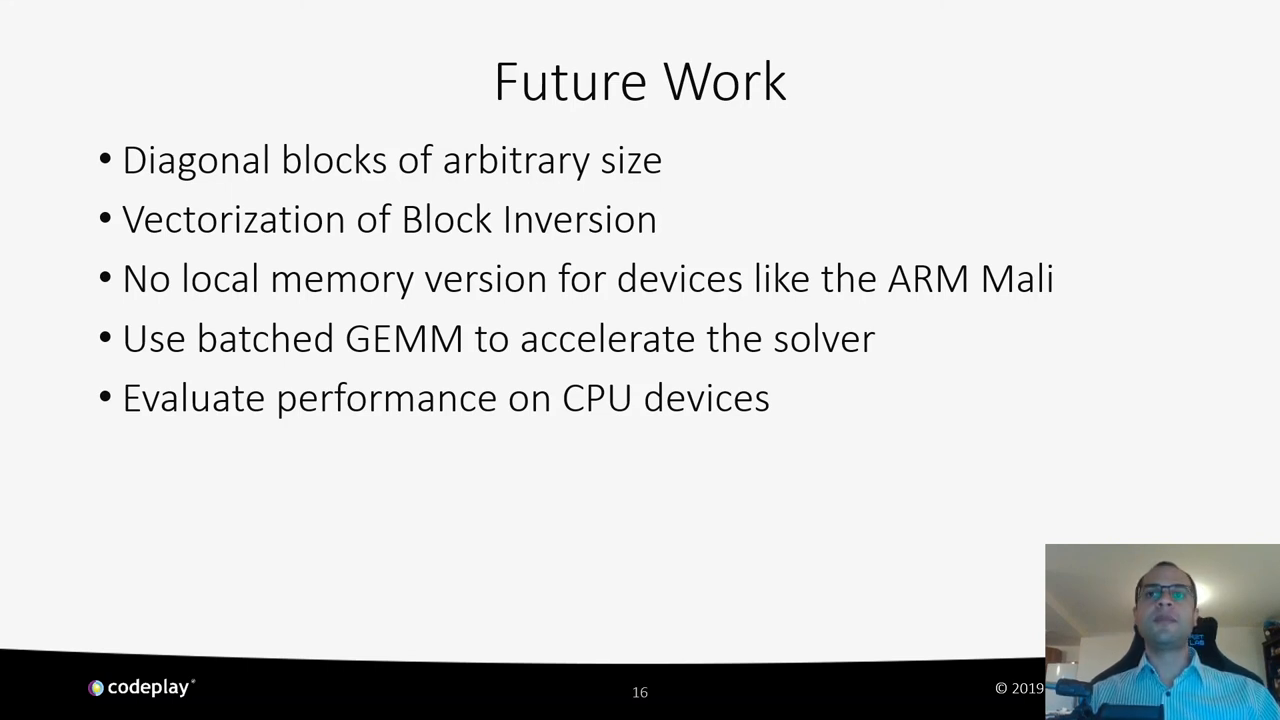
# Step: Advance from Future Work to the closing Thank you slide with Codeplay contact details
pyautogui.press('Right')
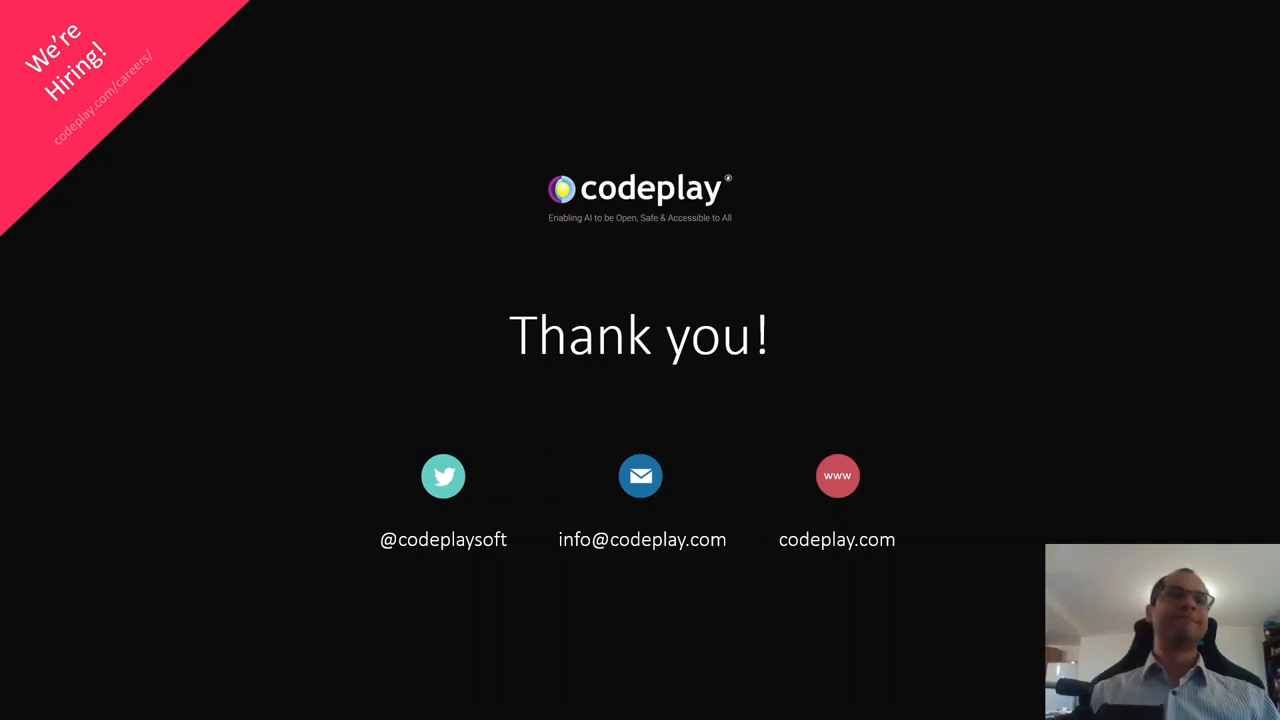